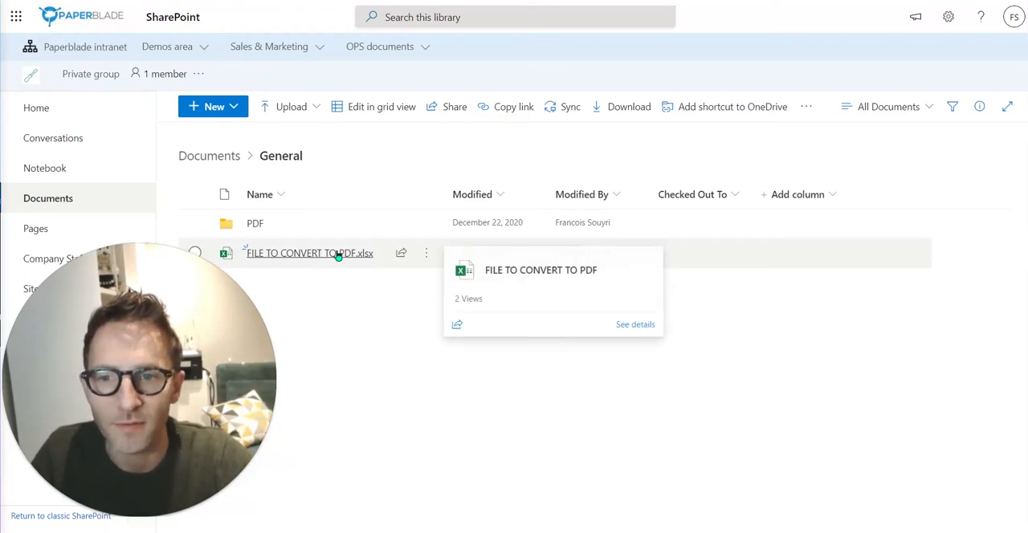
mouse_move(366, 279)
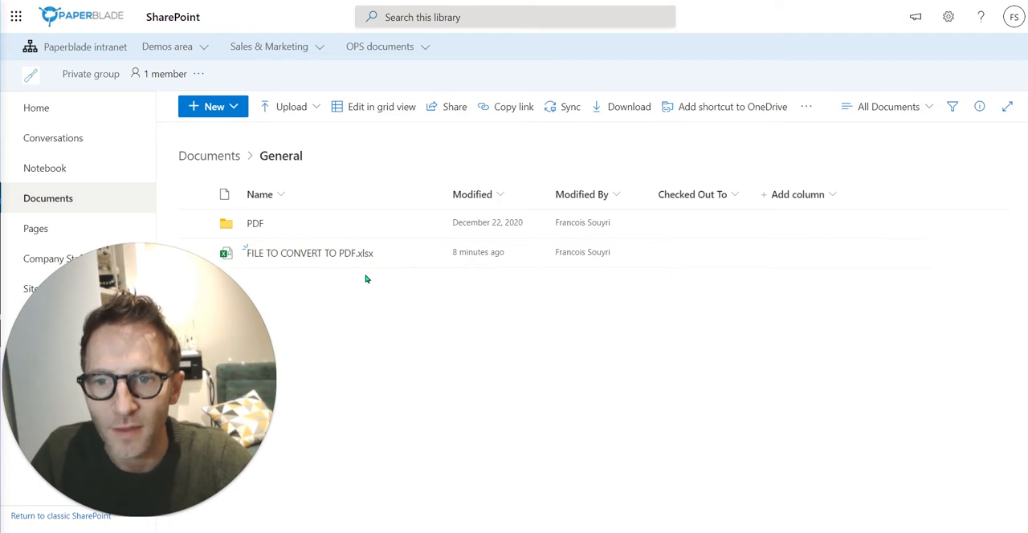
mouse_move(294, 340)
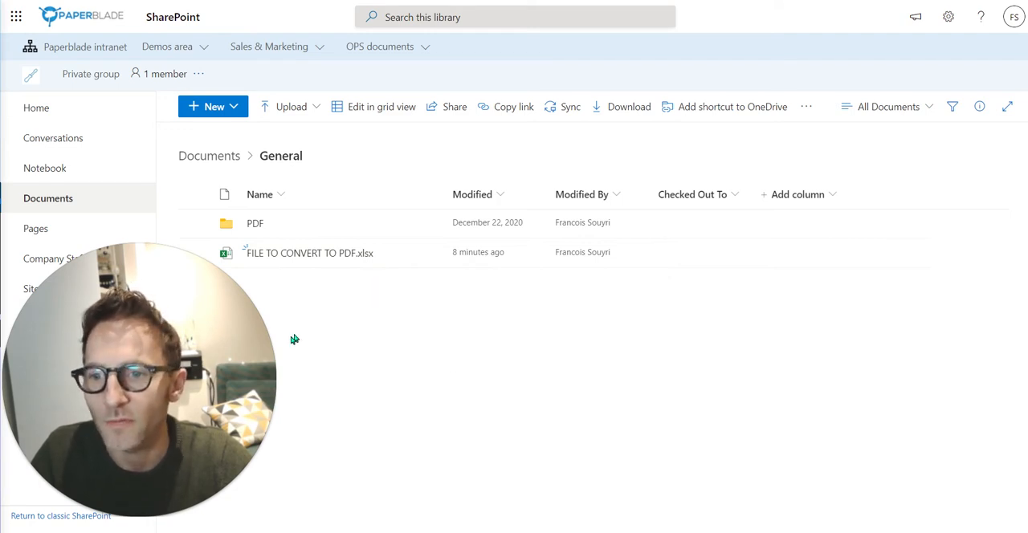
mouse_move(370, 332)
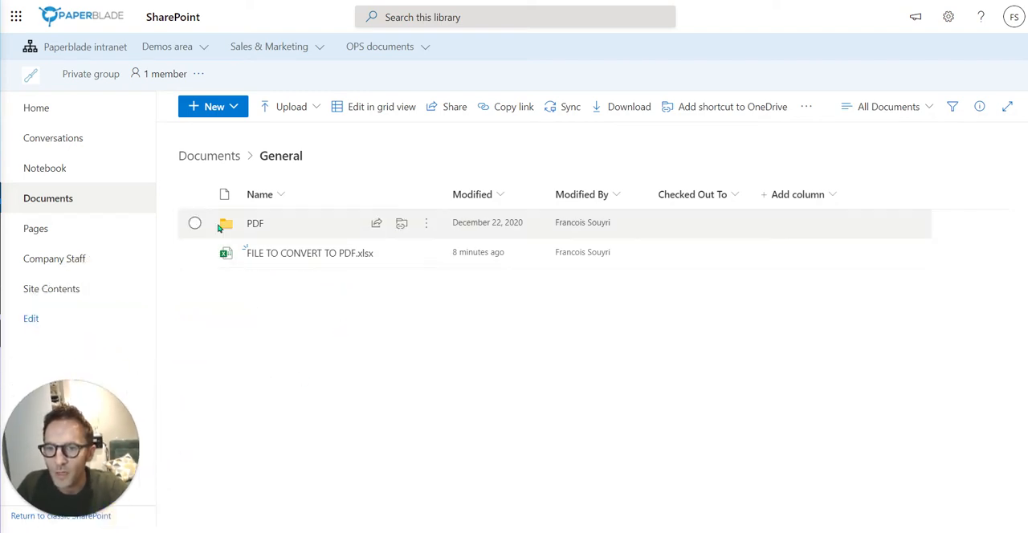
mouse_move(332, 258)
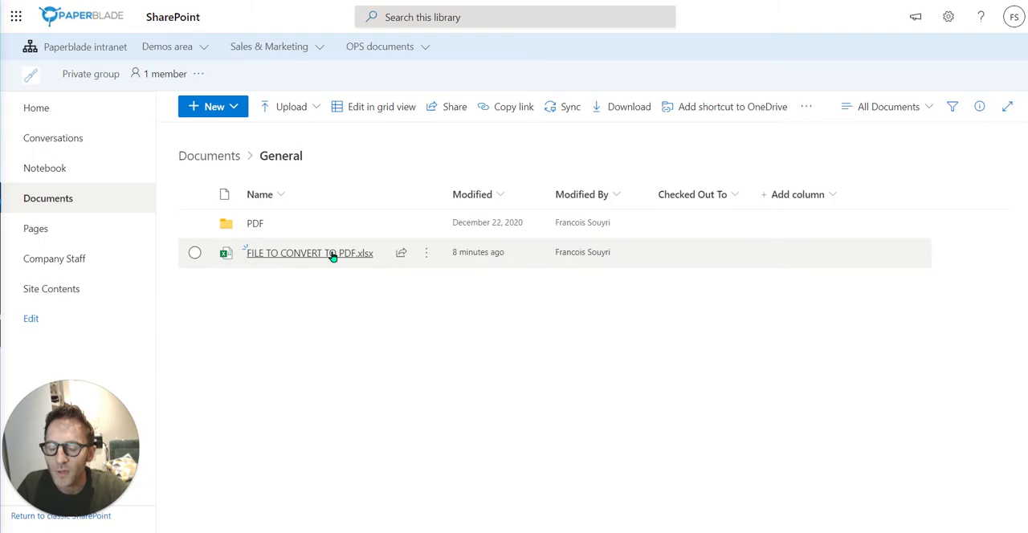
Step: Open the PDF folder in the General library and confirm it holds no files
left_click(309, 253)
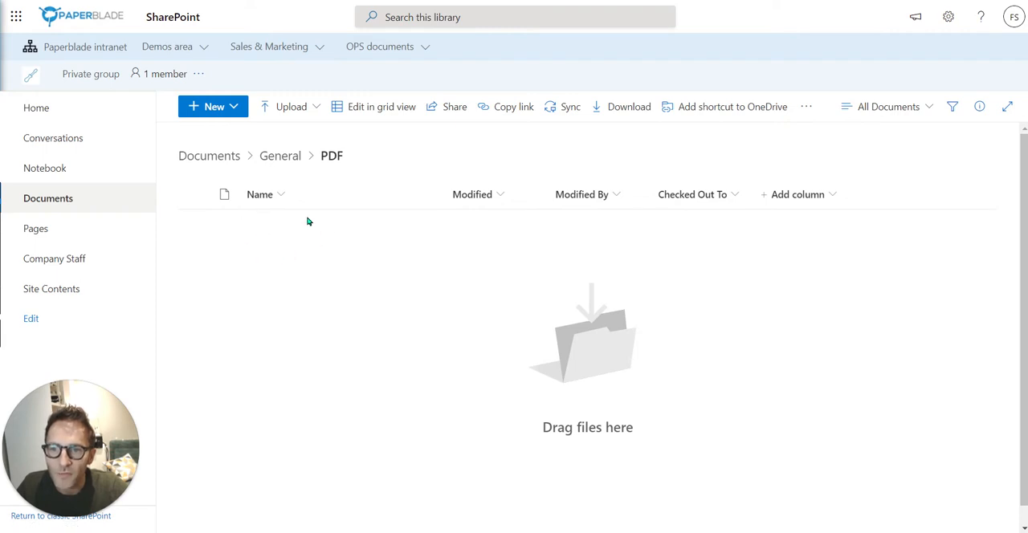
left_click(279, 156)
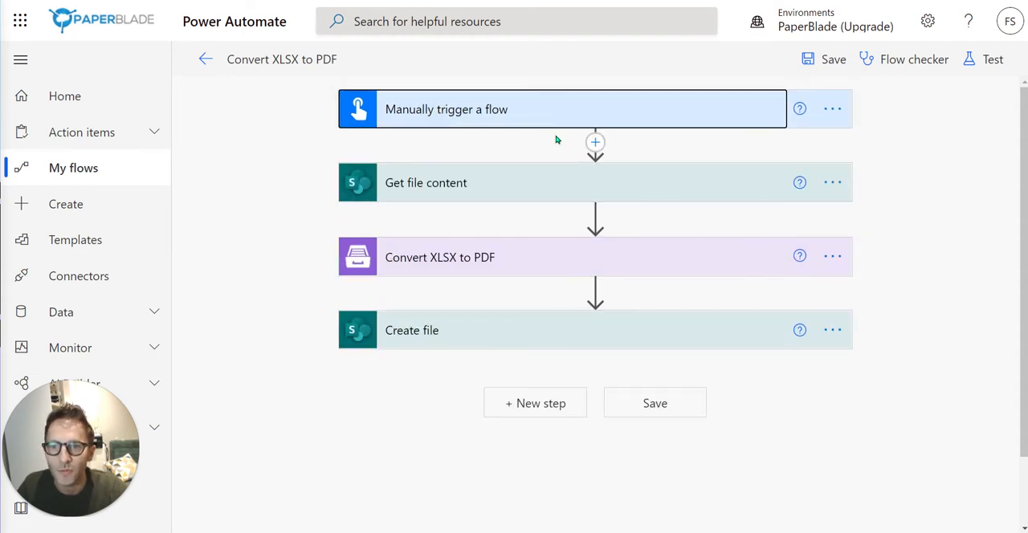
mouse_move(968, 58)
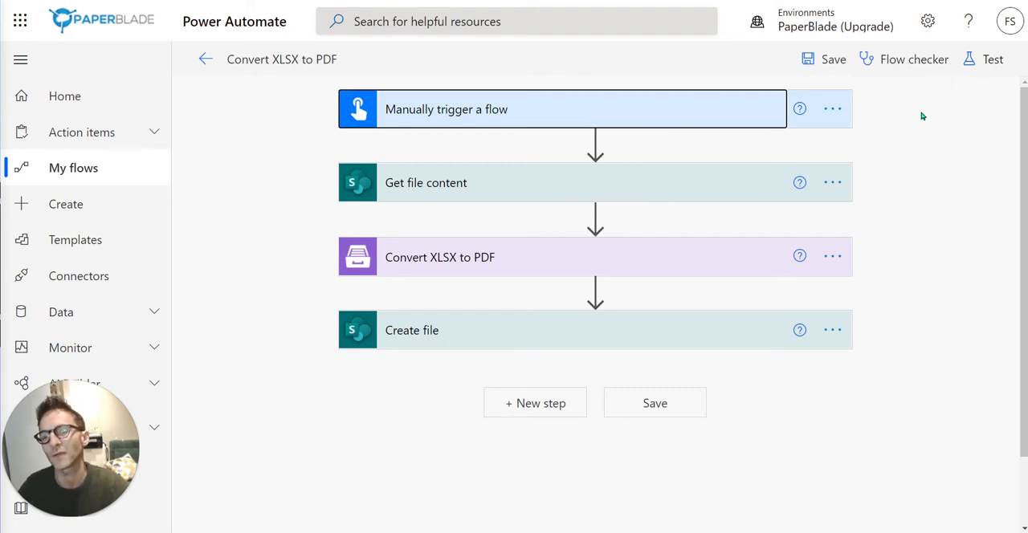
mouse_move(542, 183)
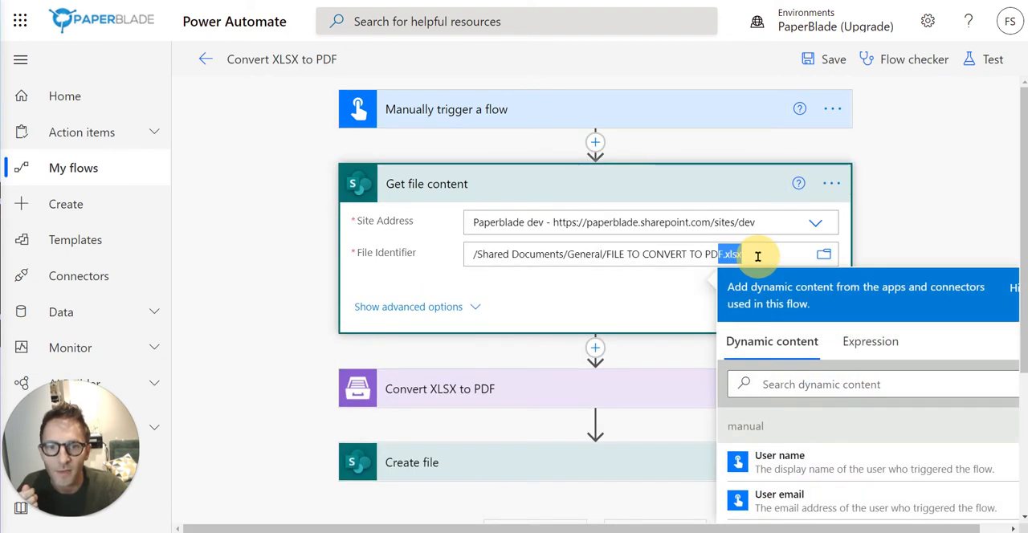
Step: Point Get file content at FILE TO CONVERT TO PDF.xlsx in the dev site's General folder
left_click(823, 254)
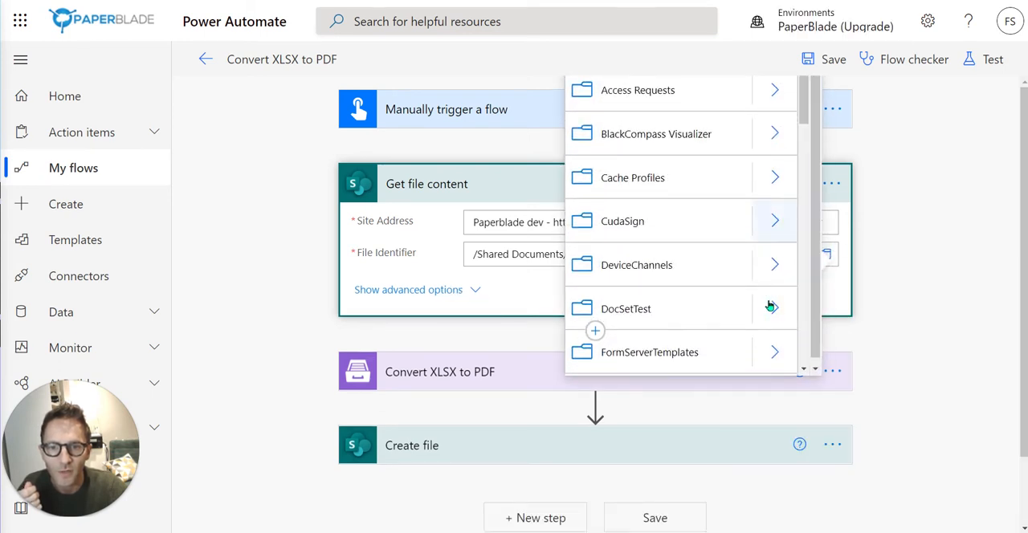
scroll("down", 3)
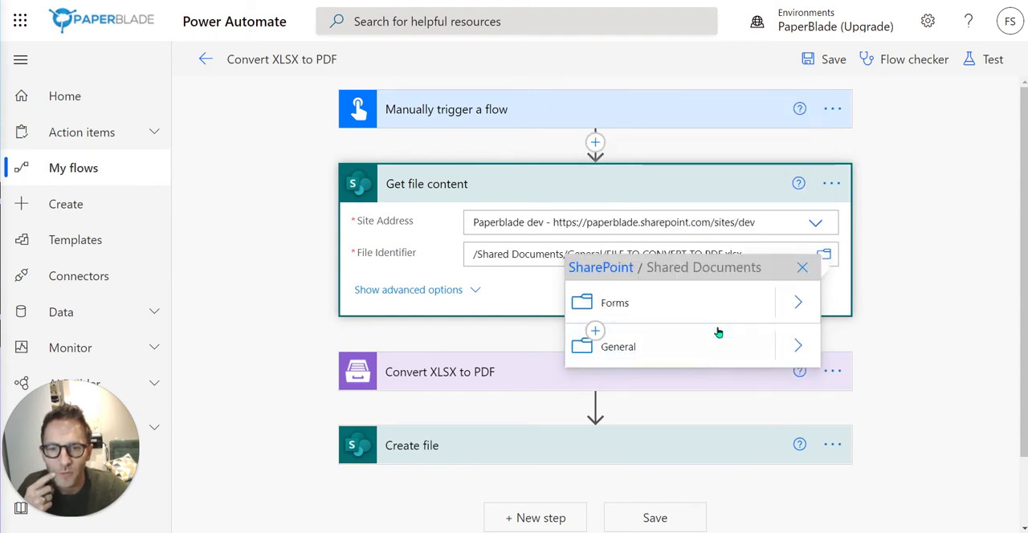
left_click(618, 346)
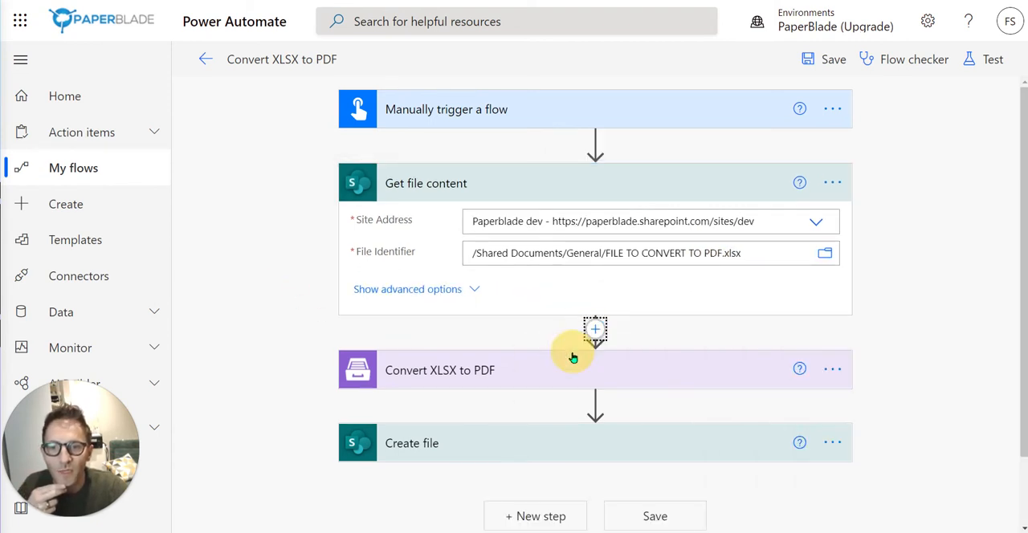
Step: Insert a new step after Get file content and search connectors for 'conv' and 'pdf'
left_click(595, 330)
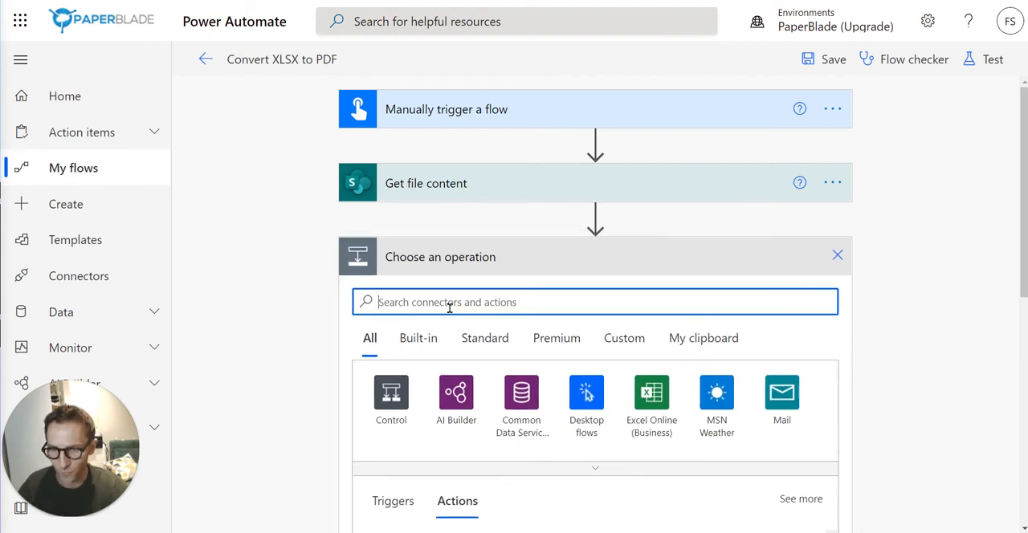
type("conv")
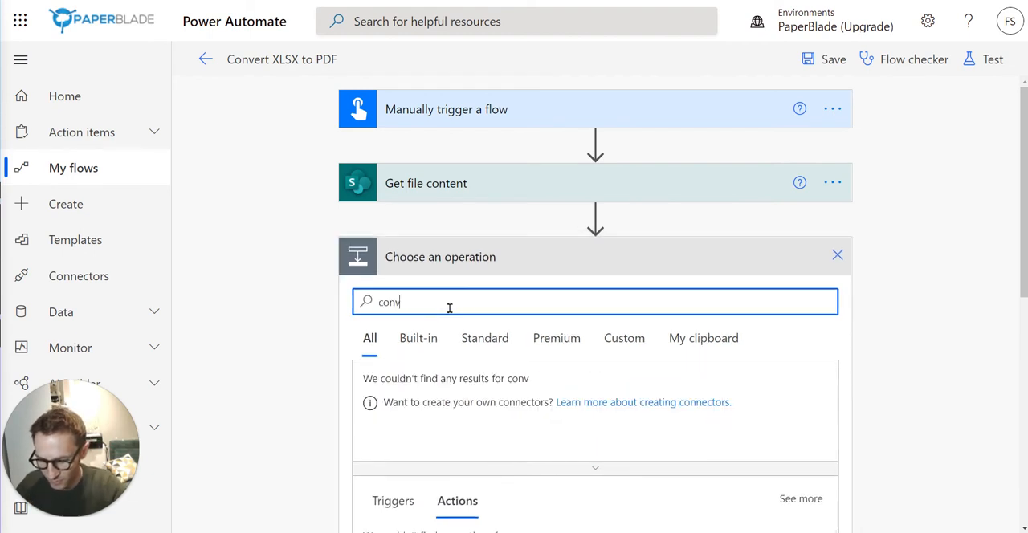
type("pdf")
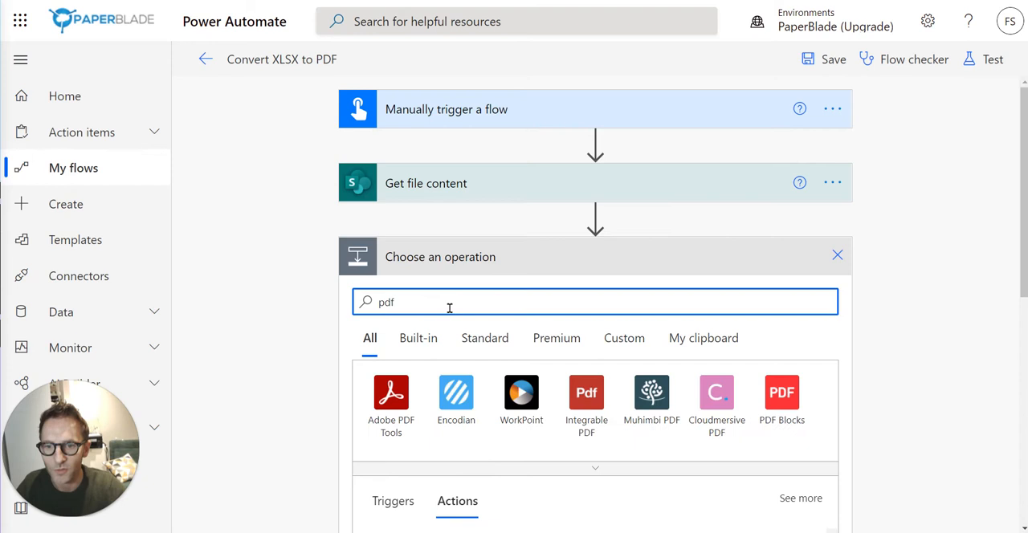
scroll("down", 3)
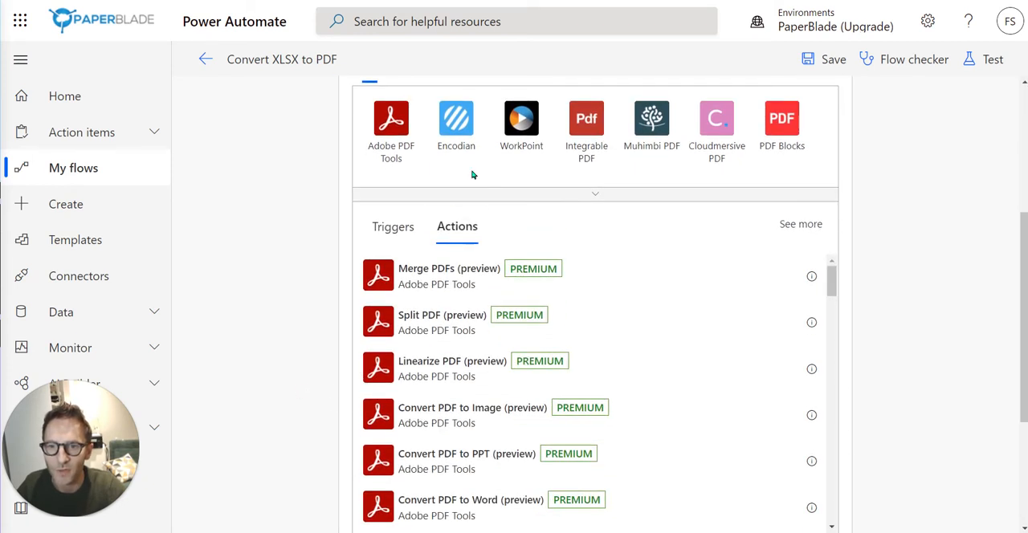
mouse_move(542, 154)
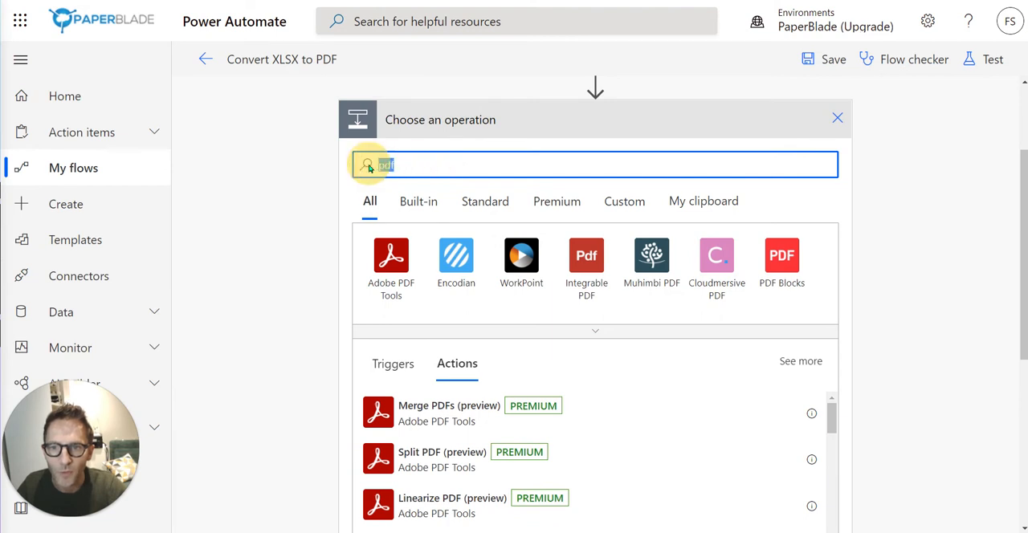
Step: Filter to built-in connectors and browse Word Online (Business) and OneDrive for Business actions
left_click(418, 201)
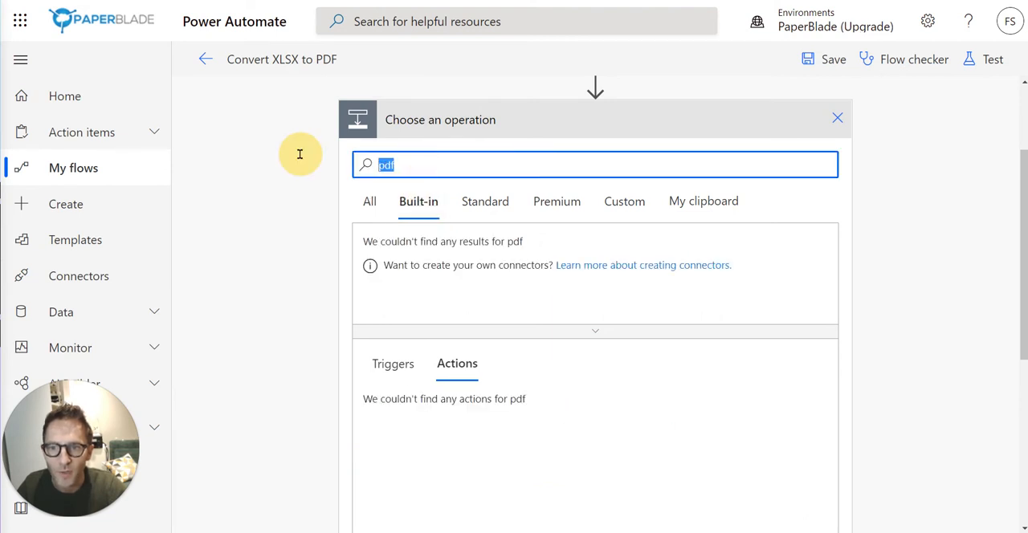
type("word")
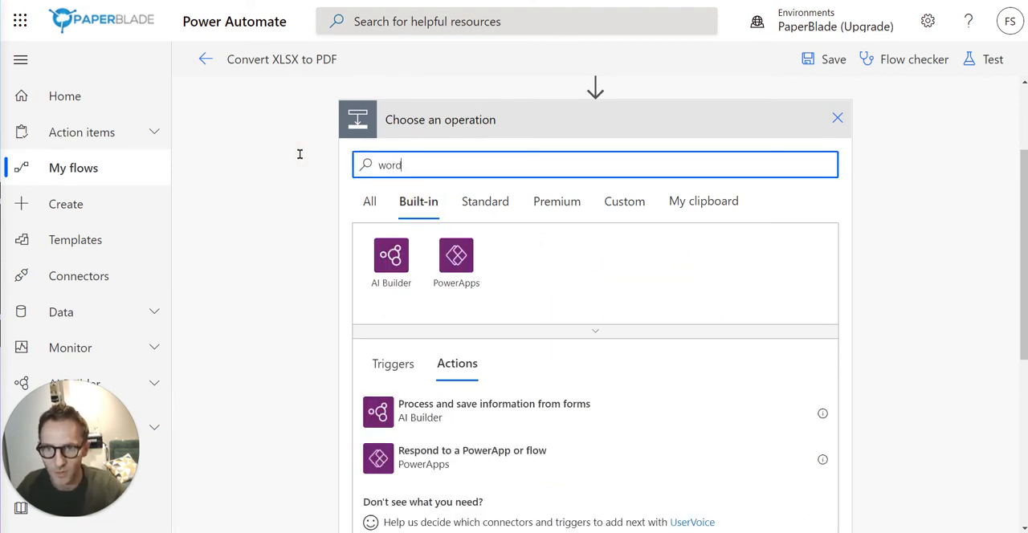
left_click(370, 201)
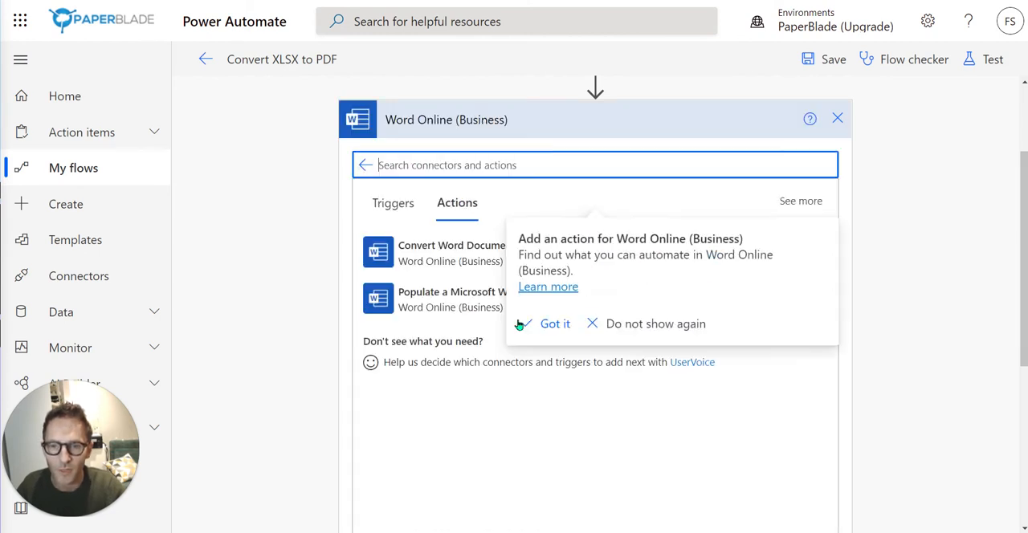
left_click(555, 324)
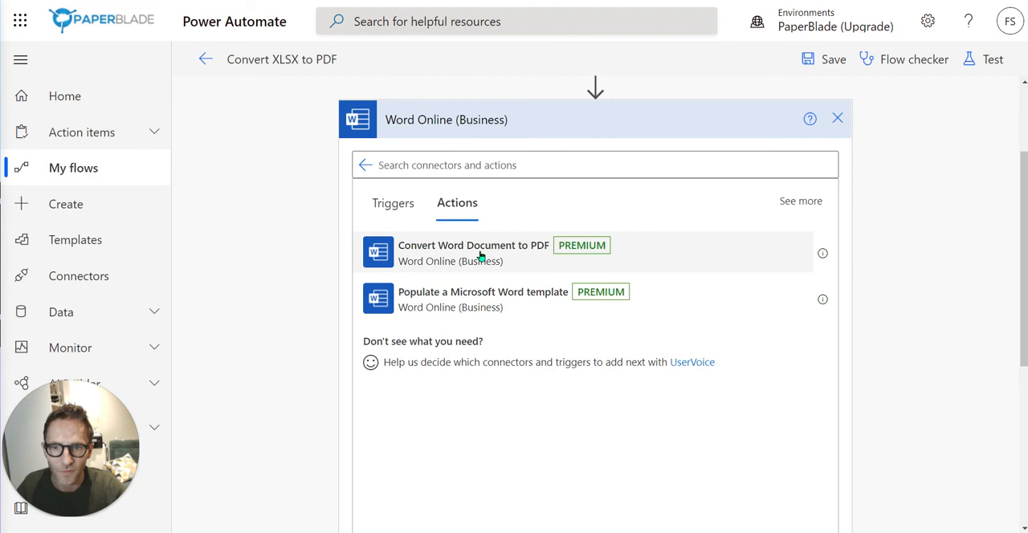
left_click(487, 165)
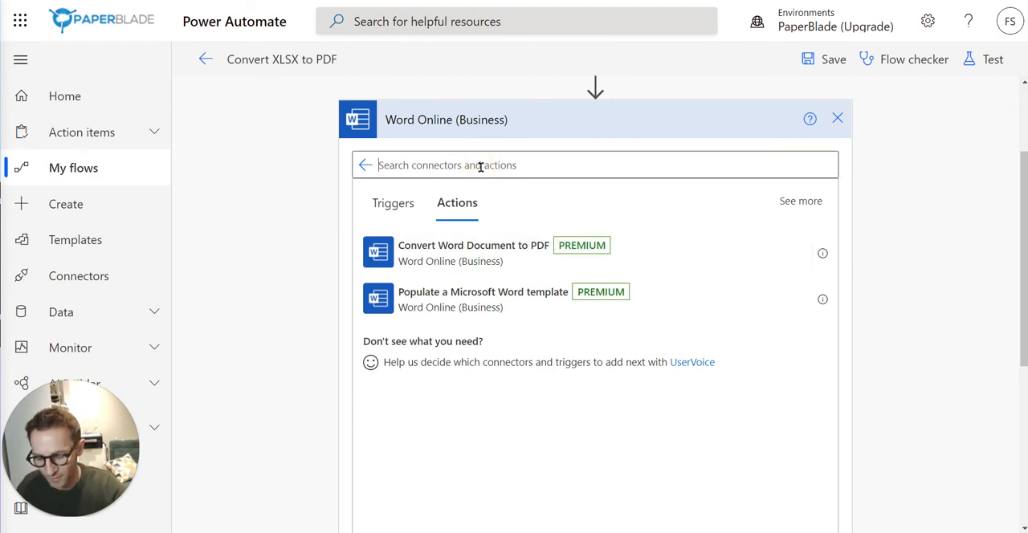
type("onedrive")
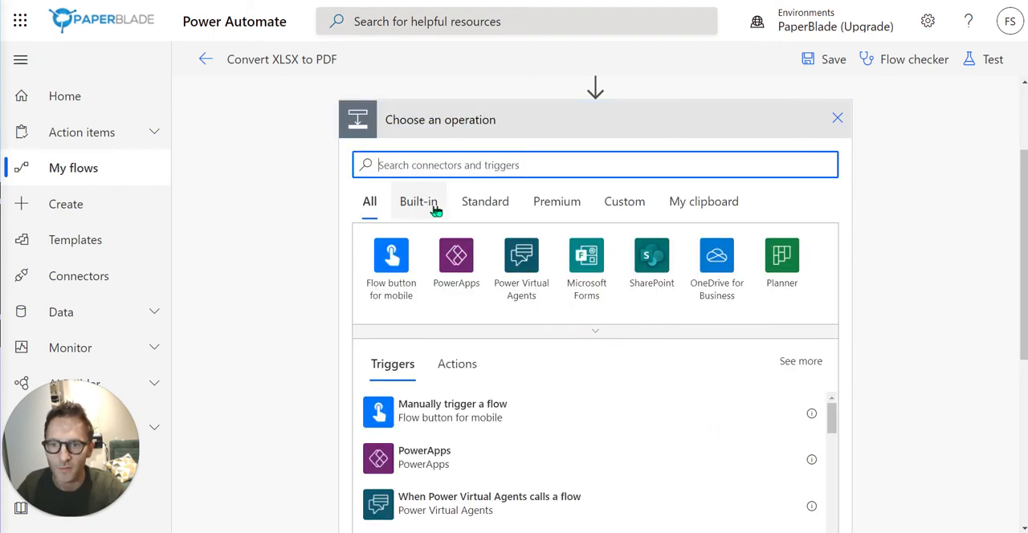
left_click(715, 257)
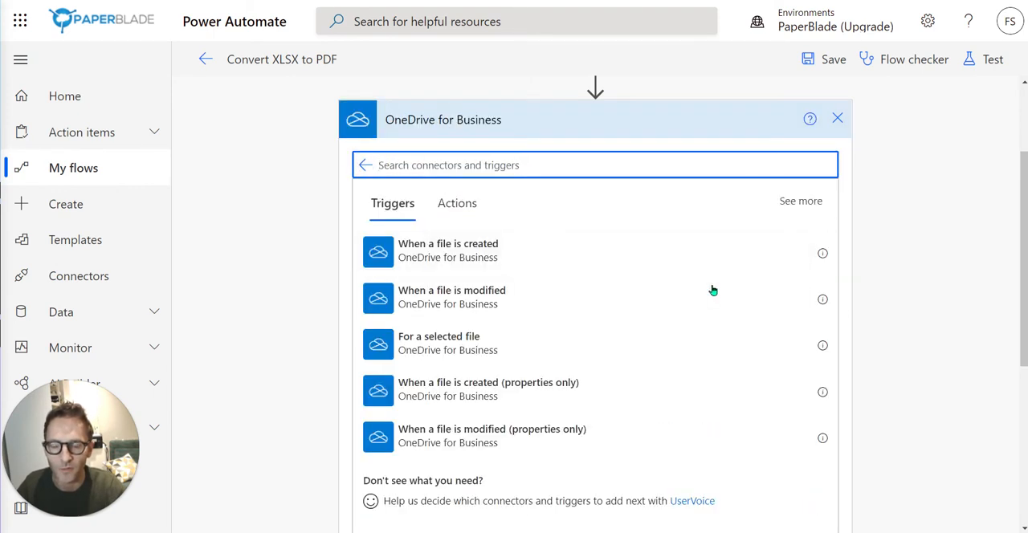
mouse_move(510, 235)
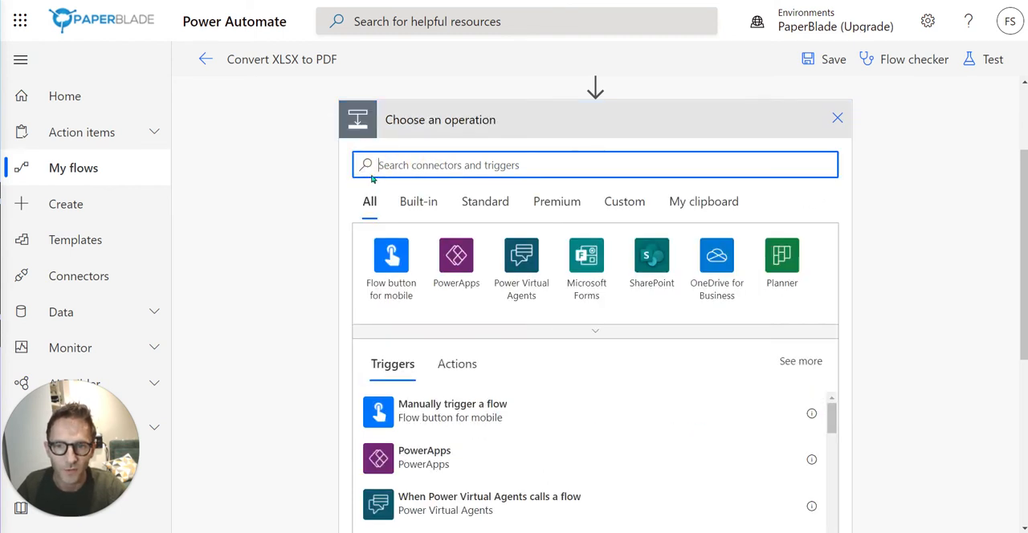
mouse_move(586, 261)
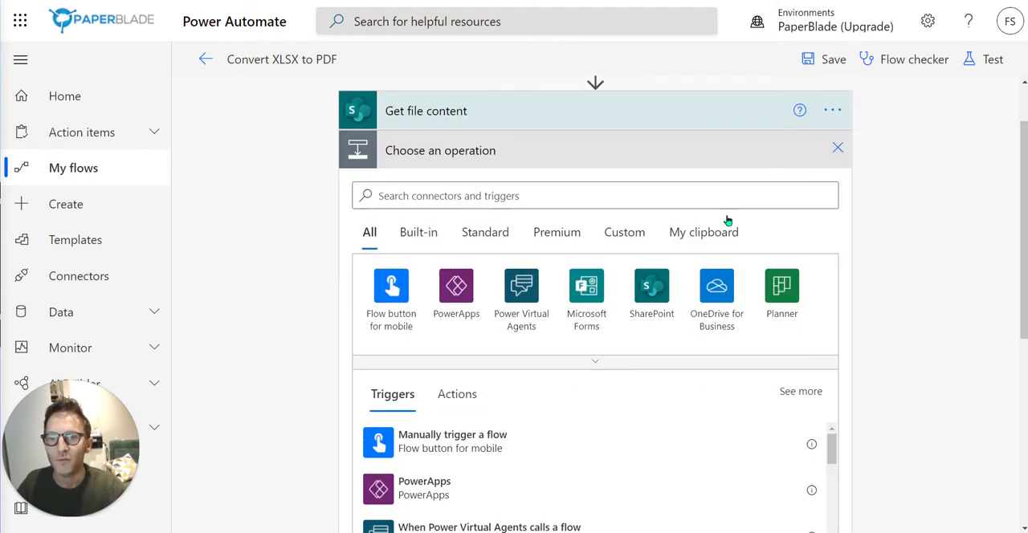
Step: Remove the empty step and open Plumsail's documentation for the Convert XLSX to PDF action
left_click(837, 147)
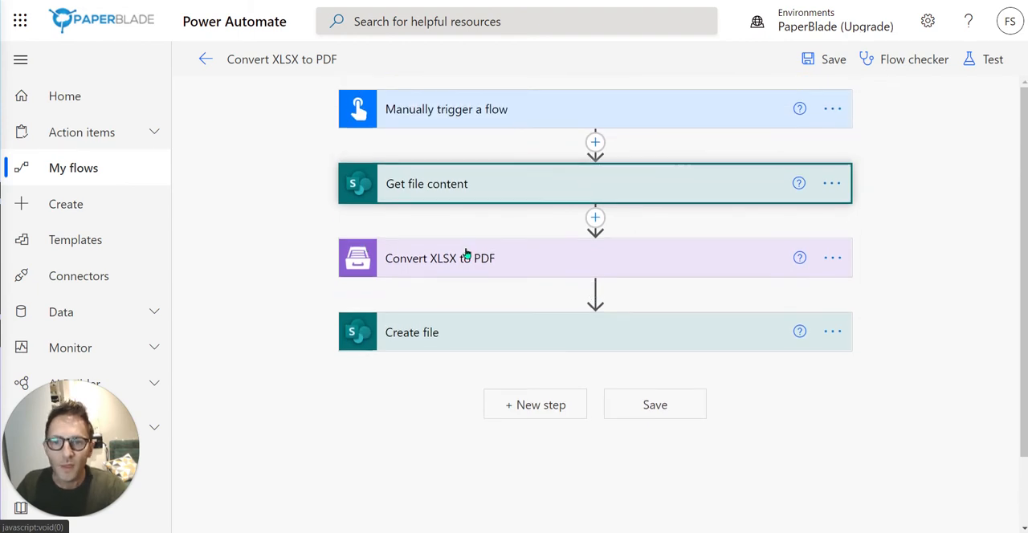
left_click(440, 258)
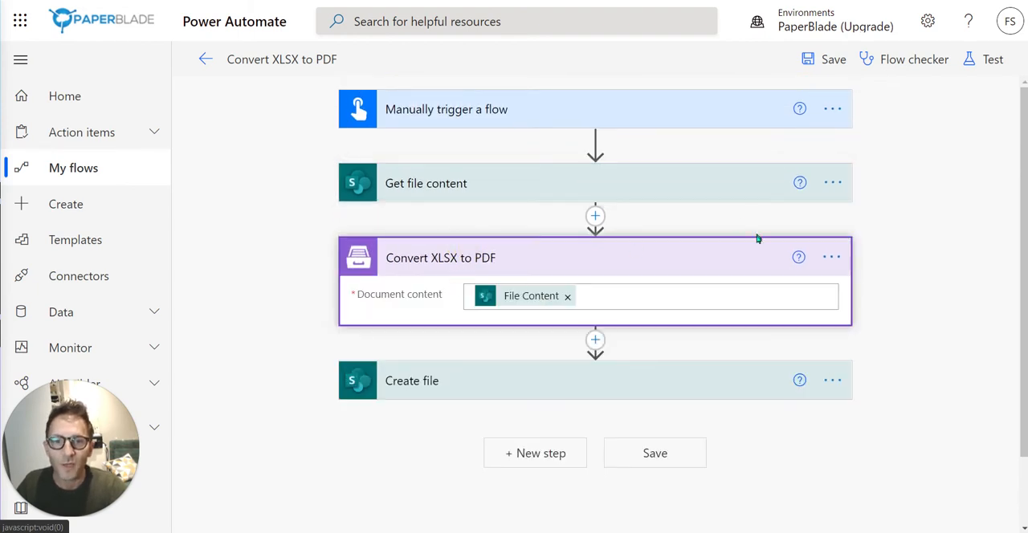
left_click(798, 257)
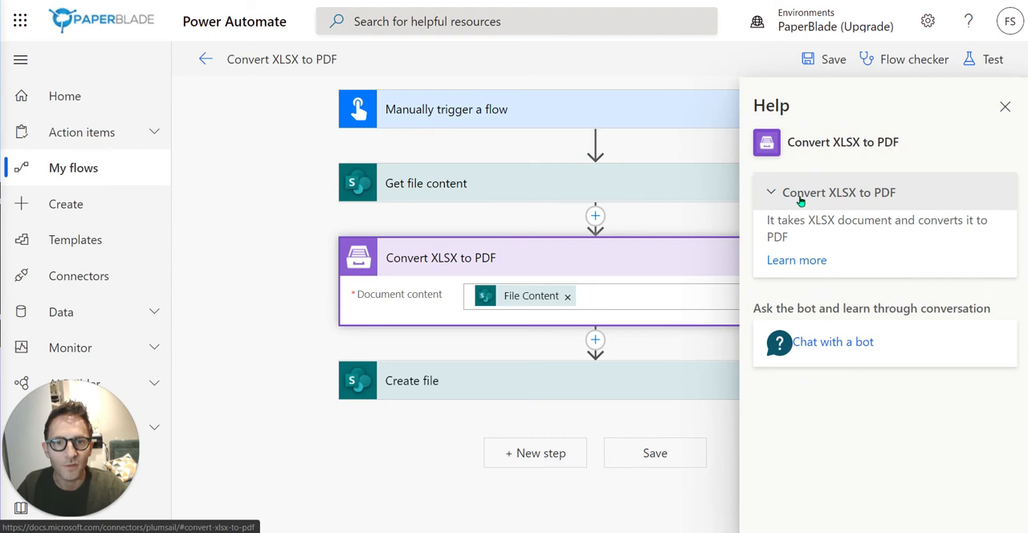
mouse_move(784, 275)
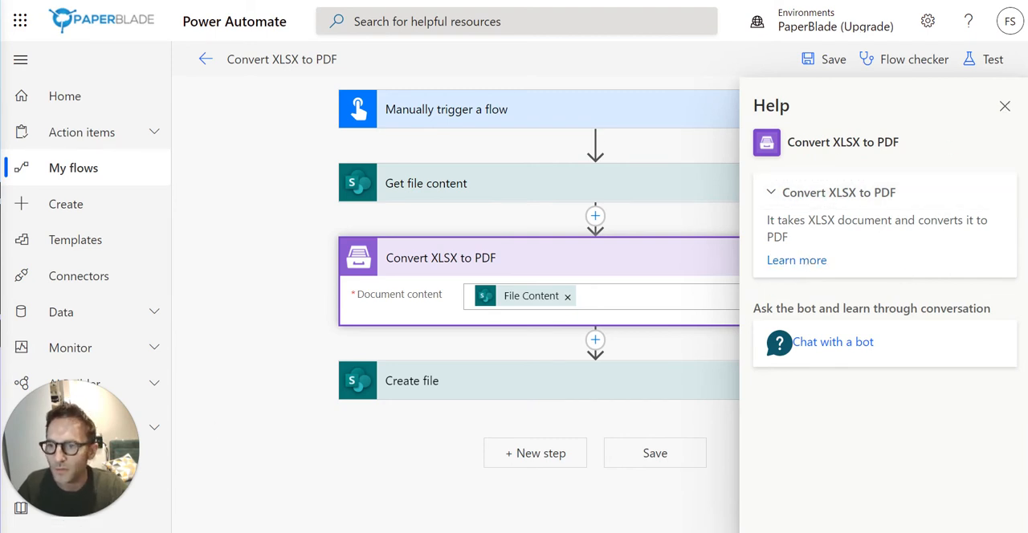
left_click(795, 260)
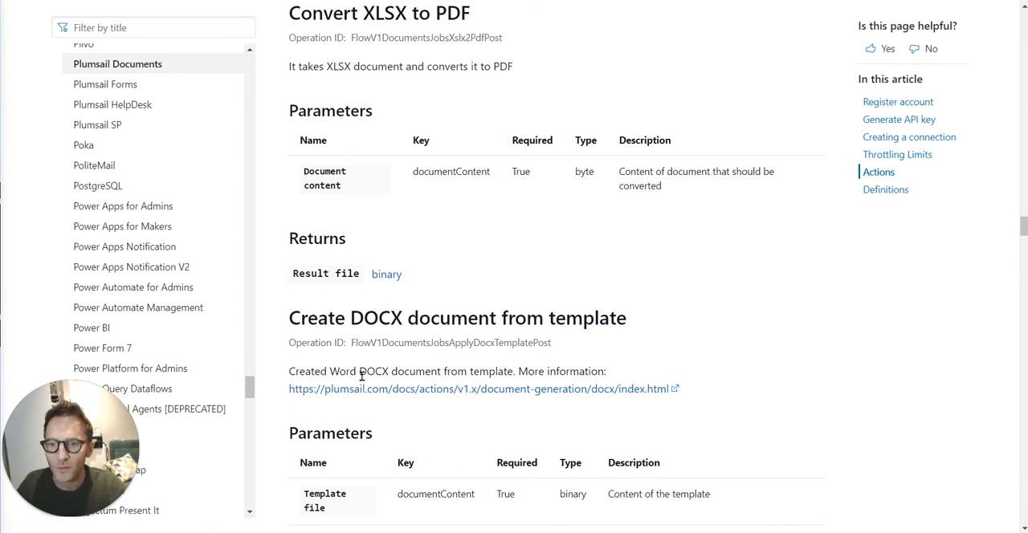
mouse_move(363, 407)
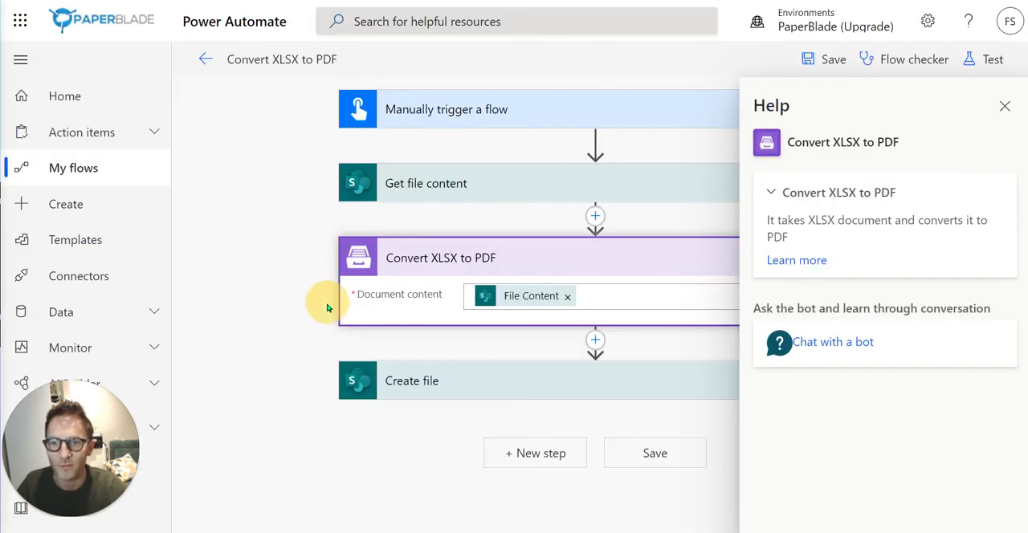
Step: Close the help pane and expand Create file, which saves Result file to General/PDF
left_click(1005, 106)
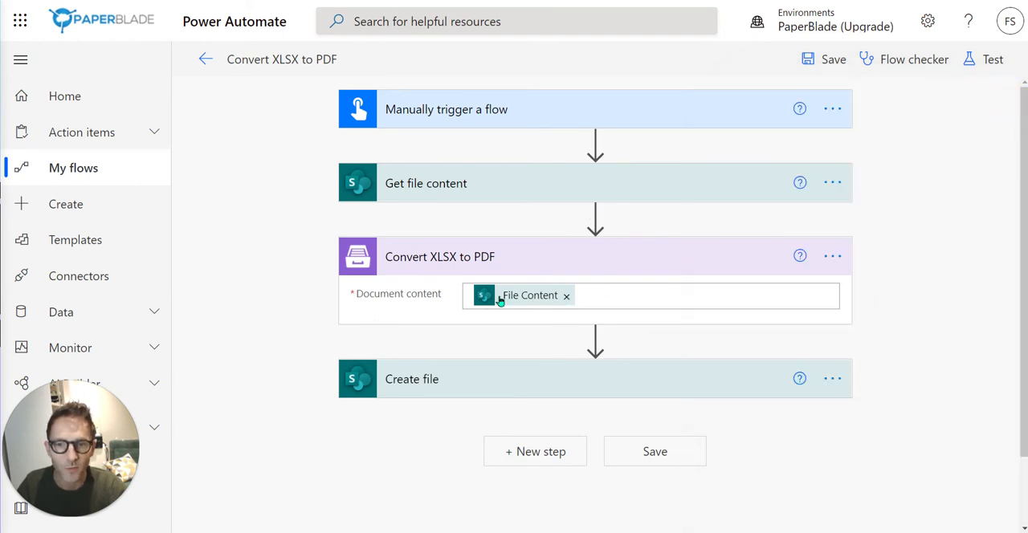
mouse_move(495, 203)
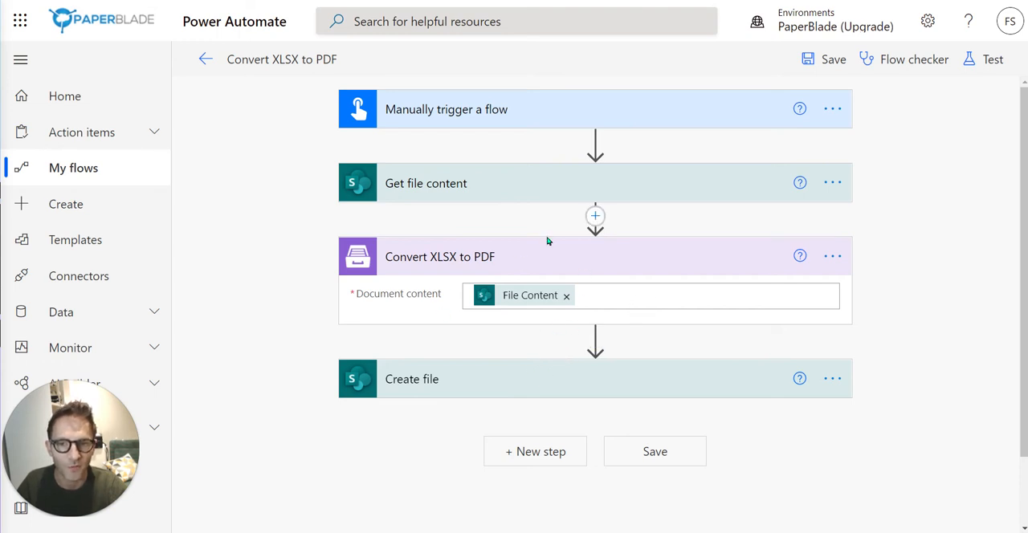
left_click(411, 379)
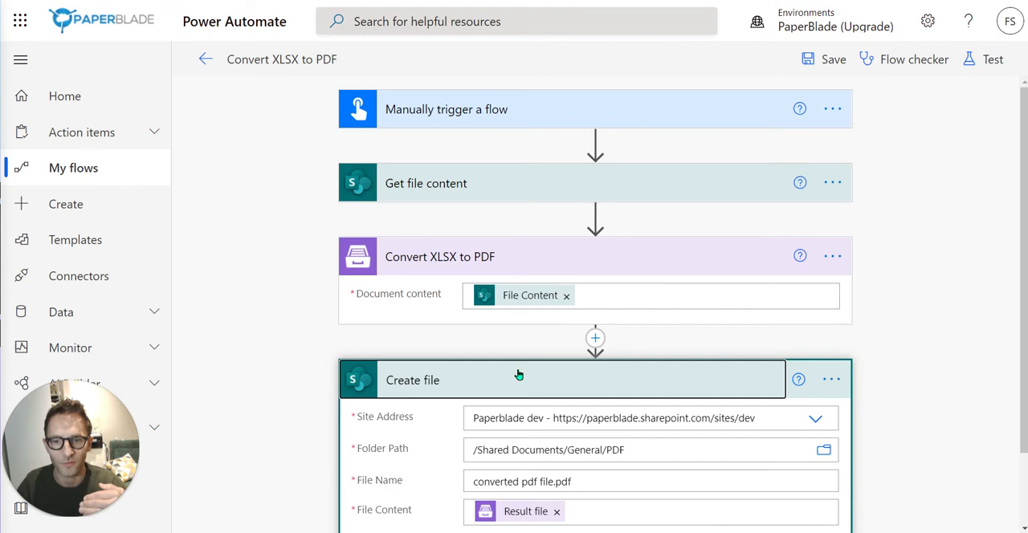
Step: Rename the output file to 'converted XLSX file.pdf' and save the flow
scroll("down", 3)
type("XLSX")
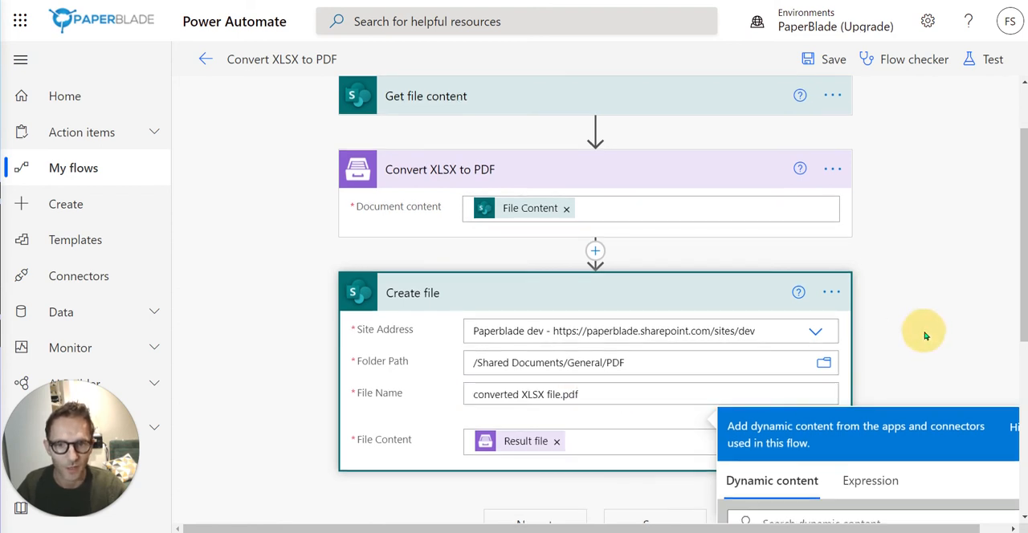
left_click(655, 507)
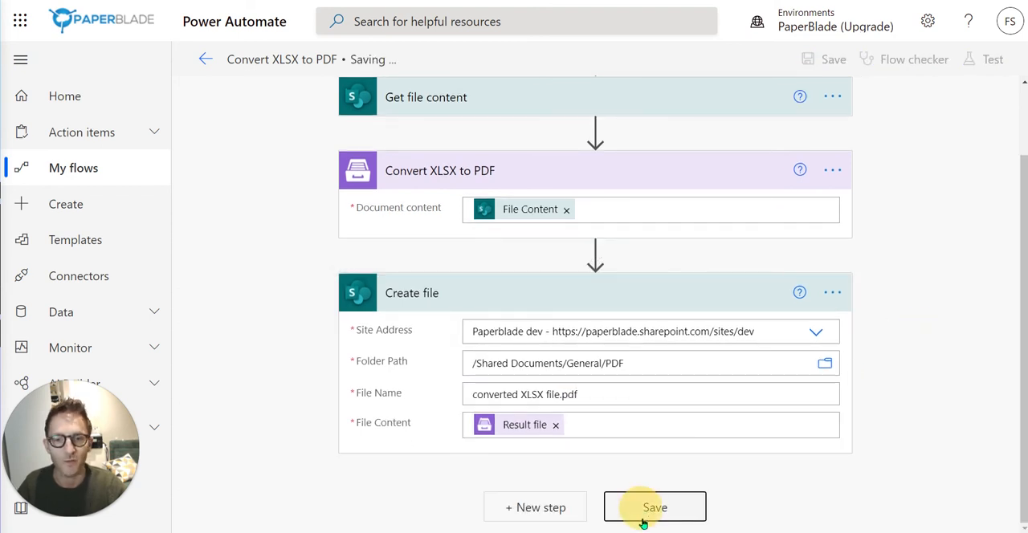
left_click(654, 507)
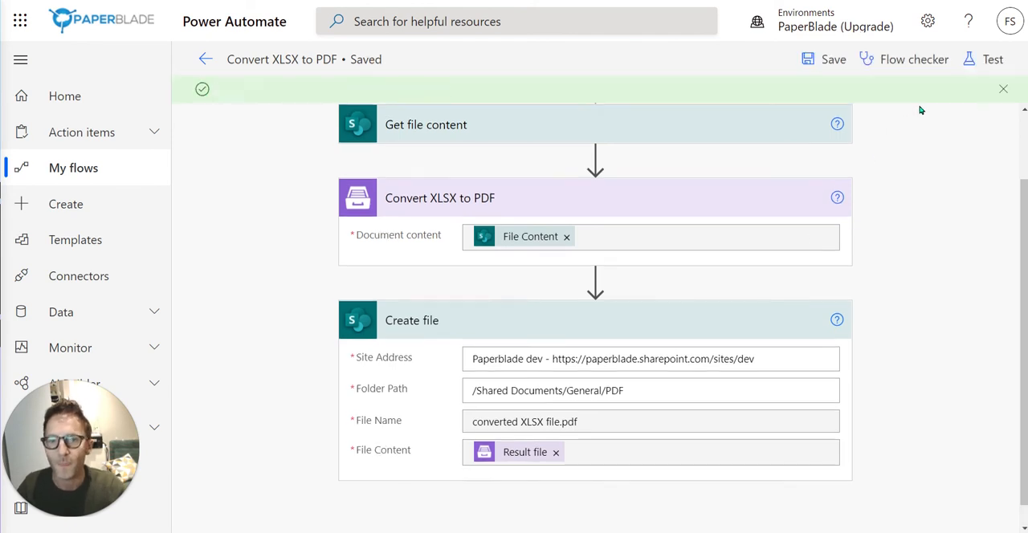
Step: Run a manual test of the Convert XLSX to PDF flow and close the confirmation
left_click(991, 59)
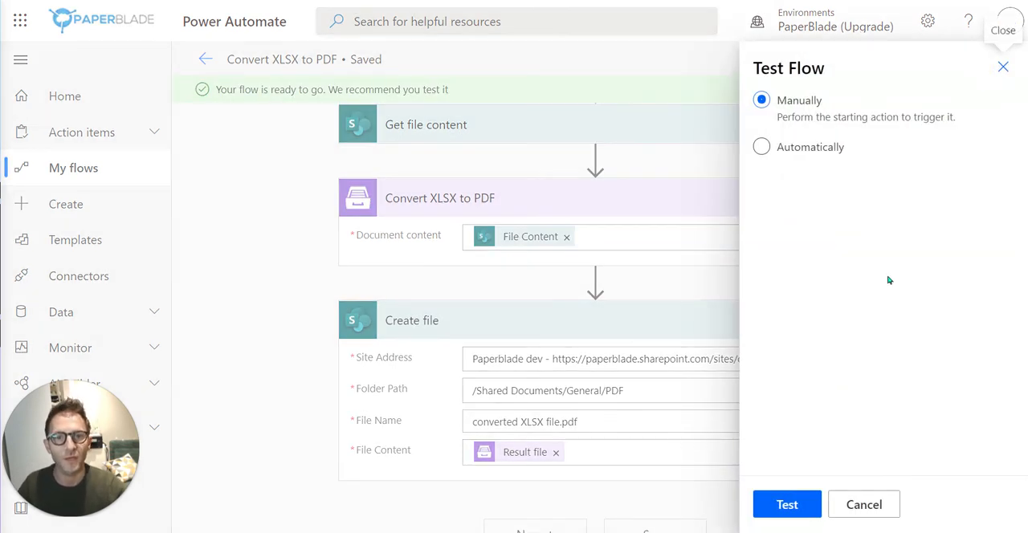
left_click(786, 504)
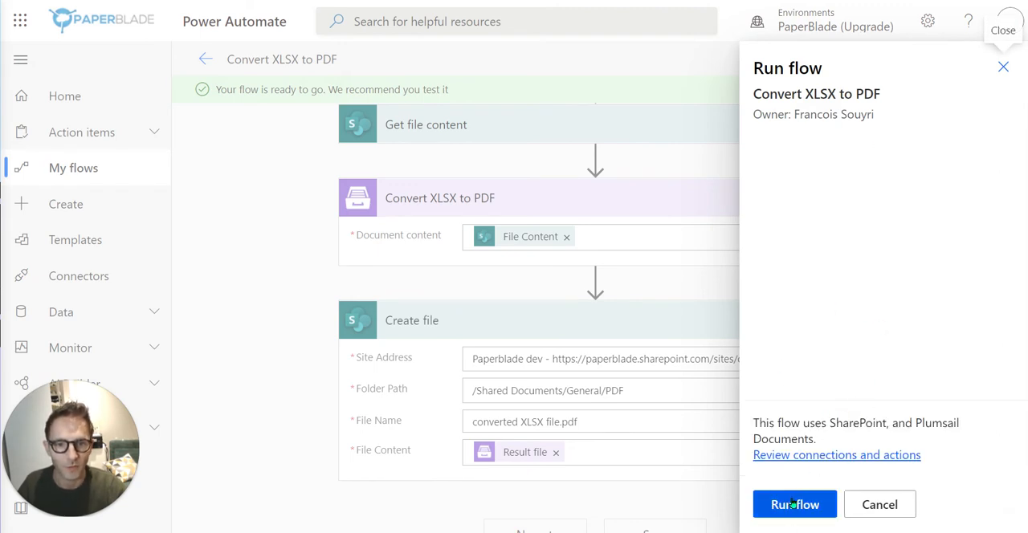
left_click(794, 504)
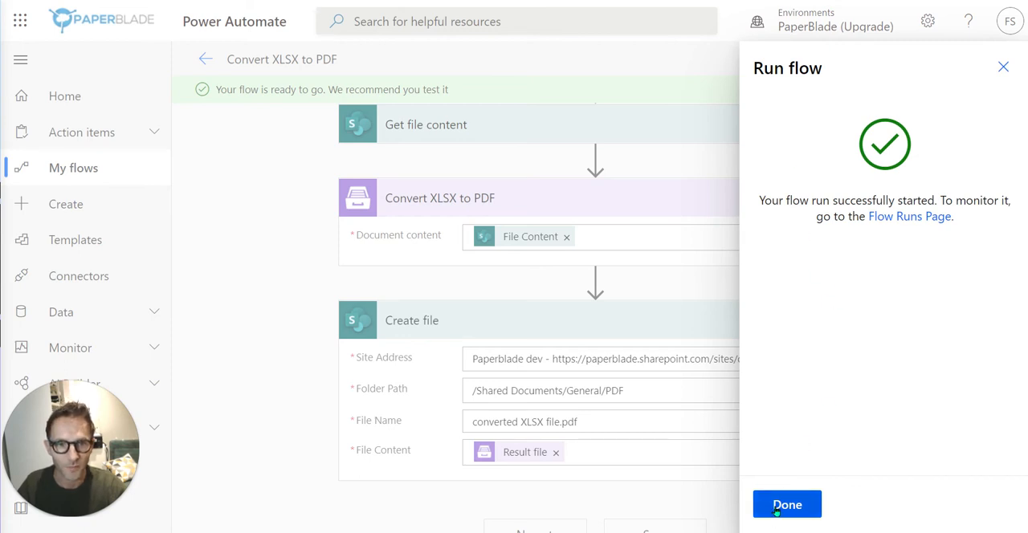
left_click(787, 504)
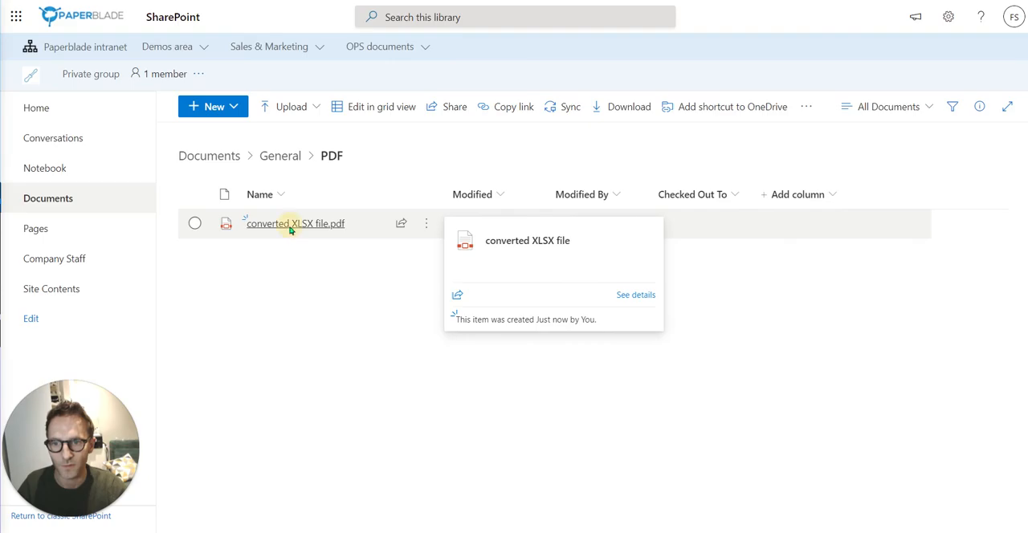
Step: Preview converted XLSX file.pdf, showing the Spending and T/O by country table
left_click(293, 223)
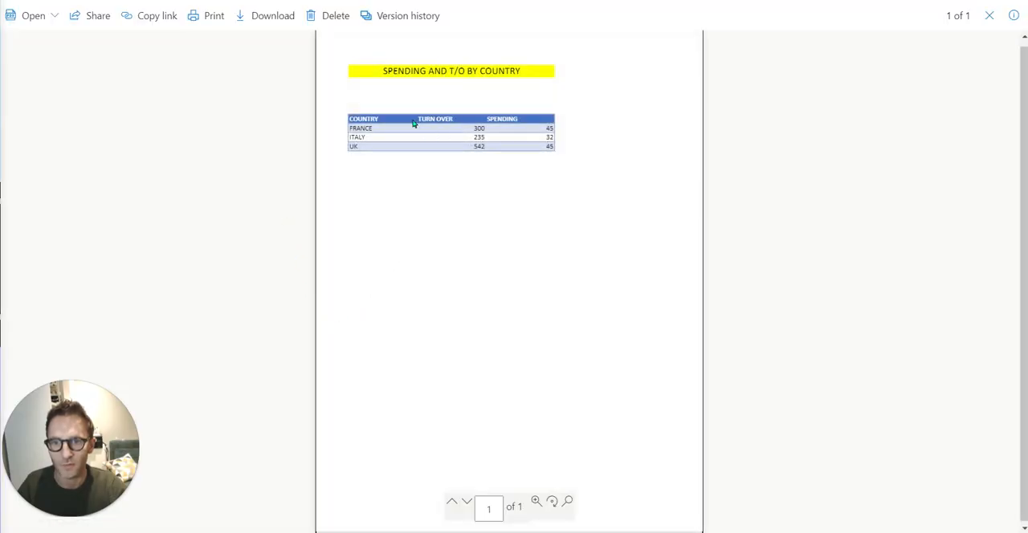
mouse_move(561, 277)
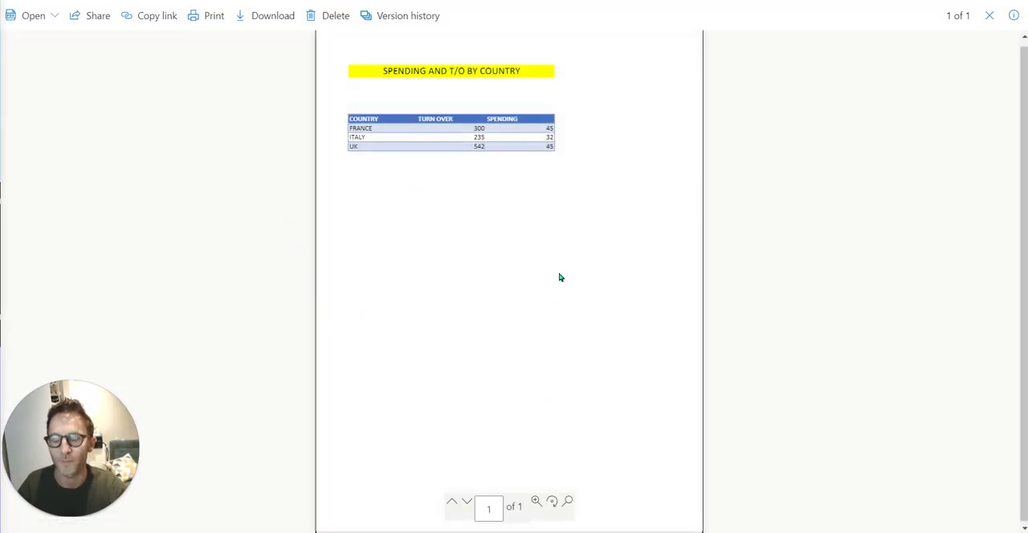
mouse_move(508, 330)
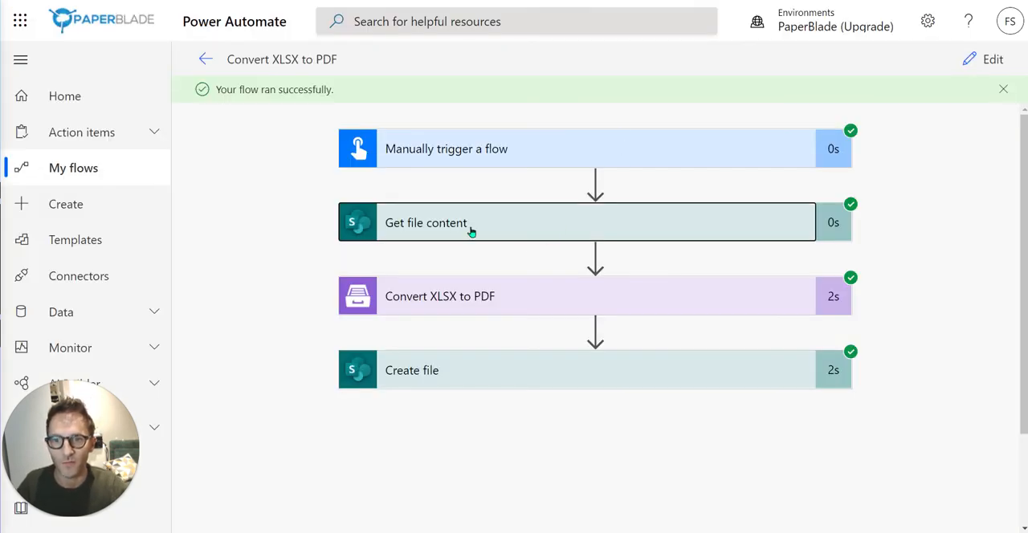
mouse_move(477, 371)
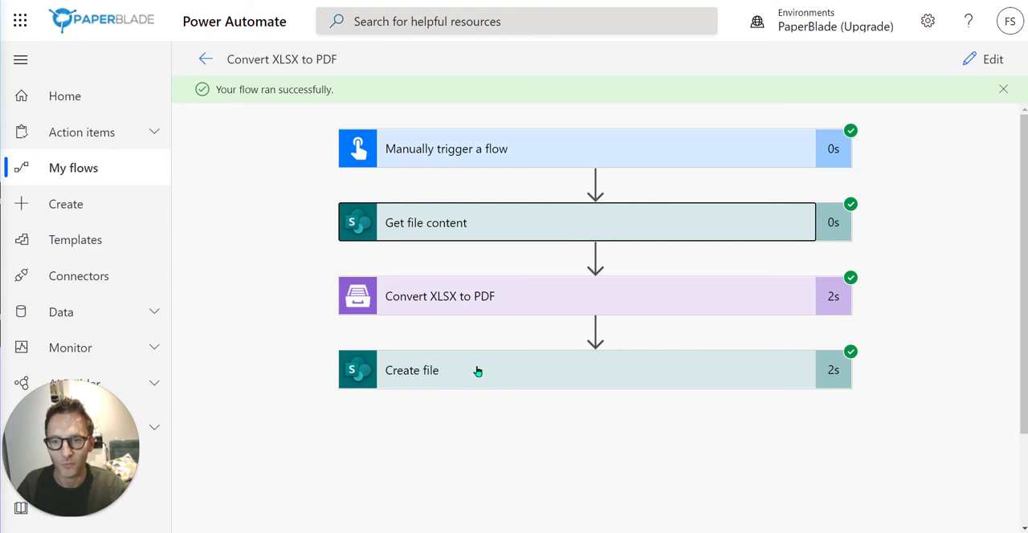
mouse_move(493, 149)
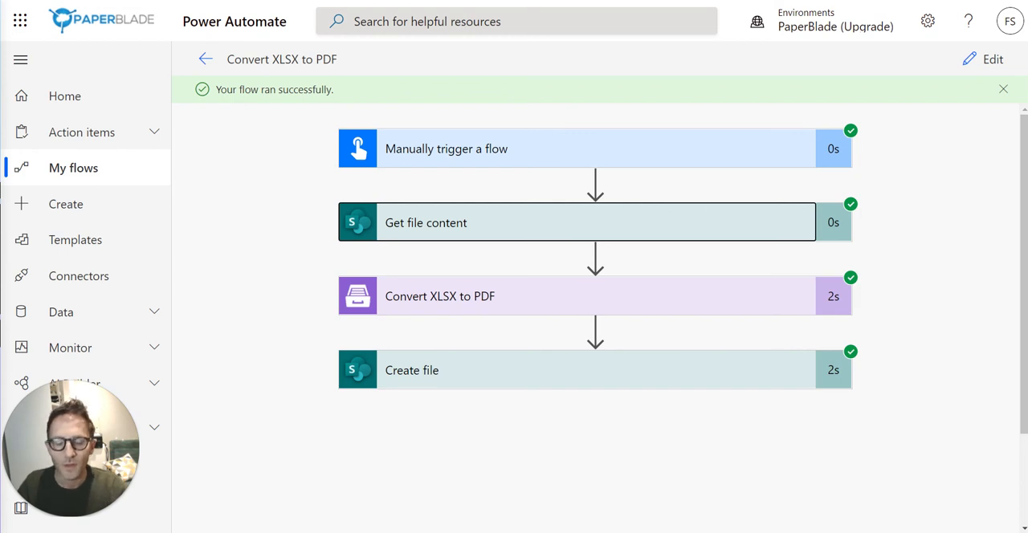
mouse_move(231, 351)
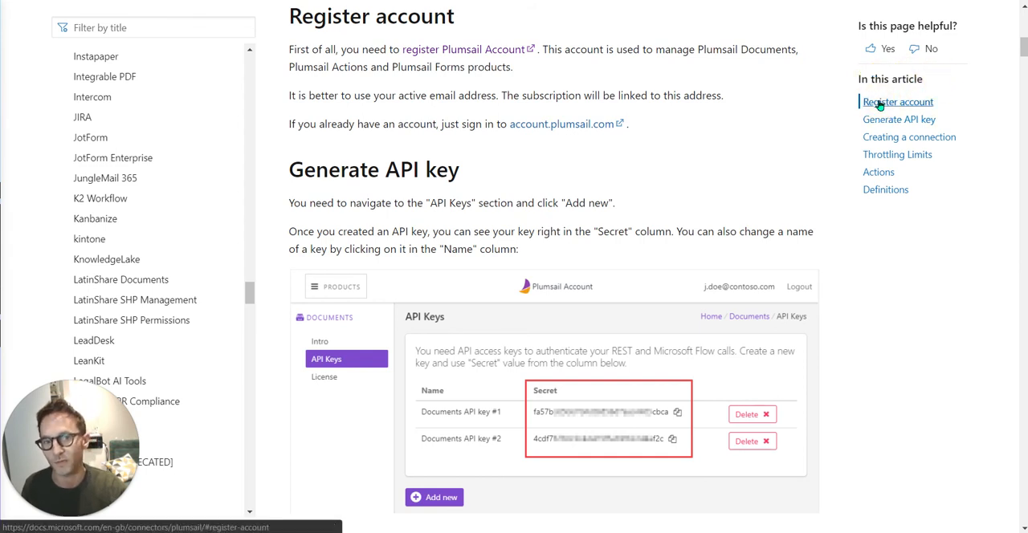
mouse_move(908, 137)
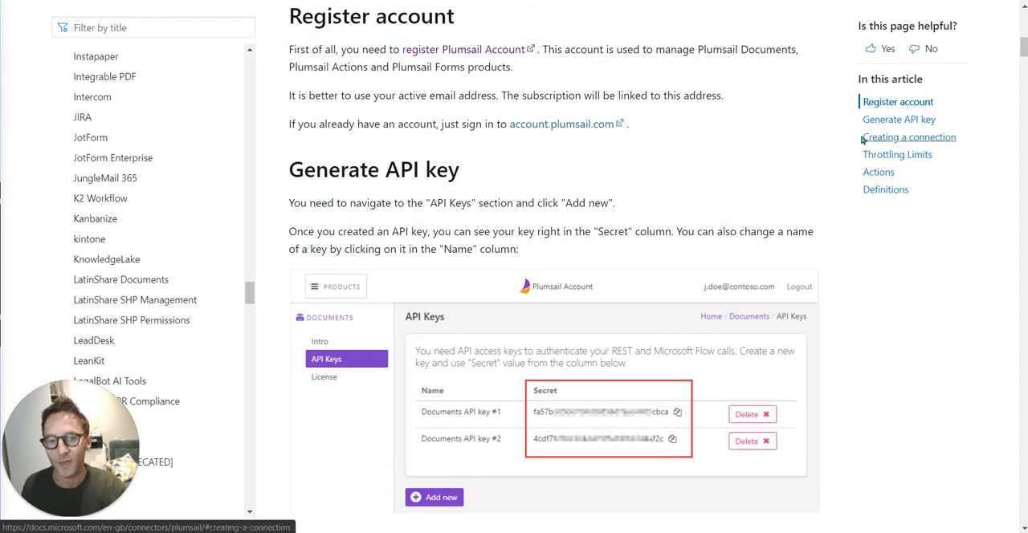
mouse_move(760, 158)
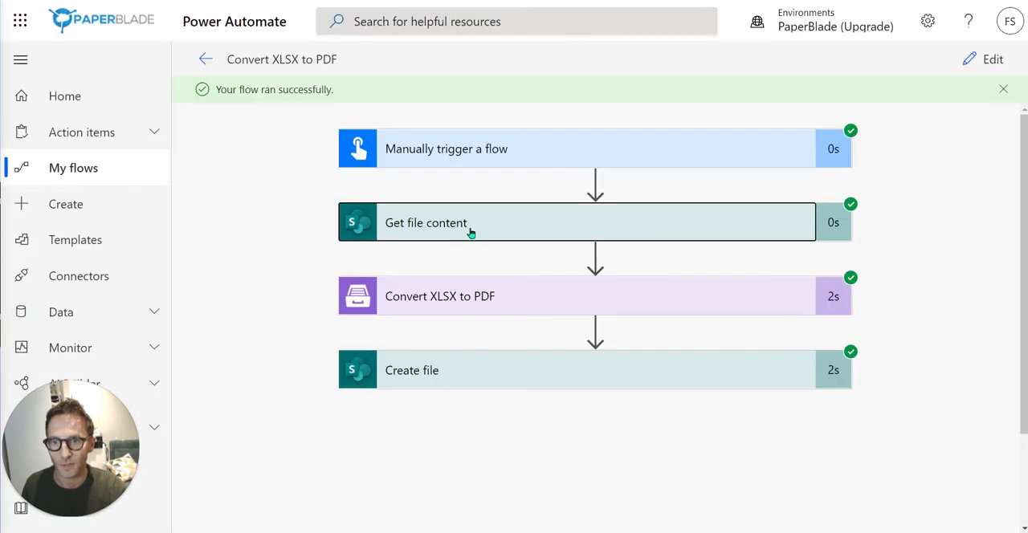
Step: Inspect the Convert XLSX to PDF run step's inputs and outputs, then return to editing
left_click(439, 295)
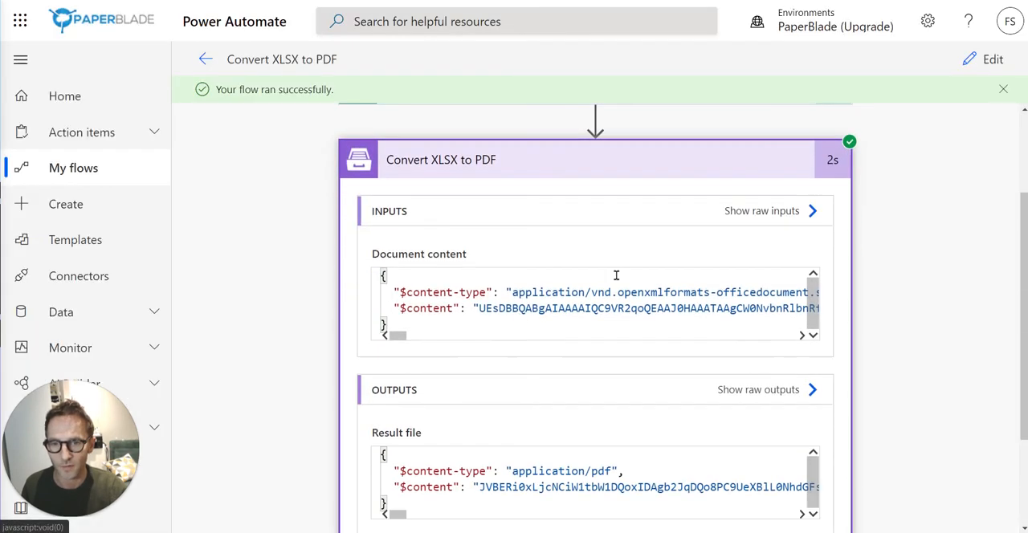
left_click(993, 59)
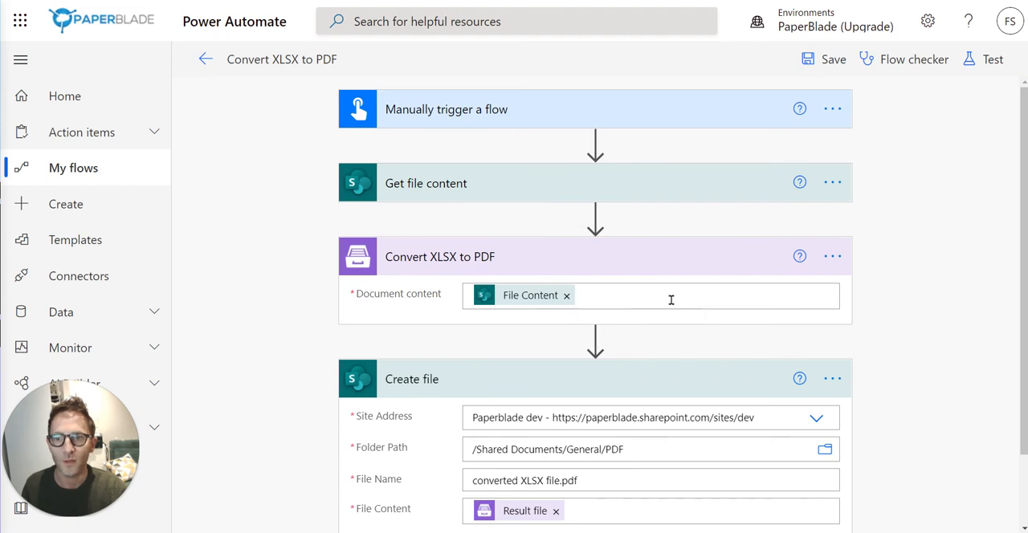
mouse_move(666, 262)
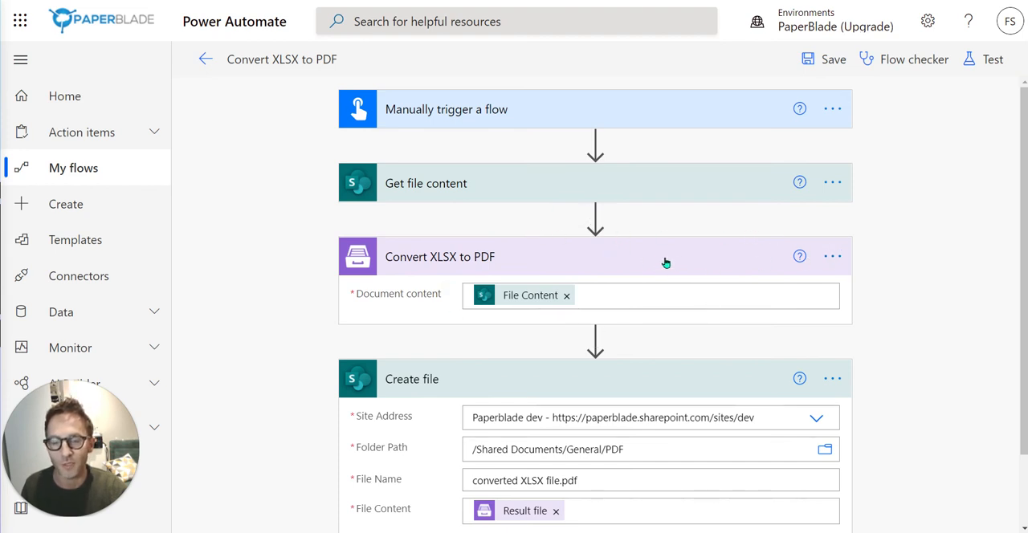
mouse_move(622, 255)
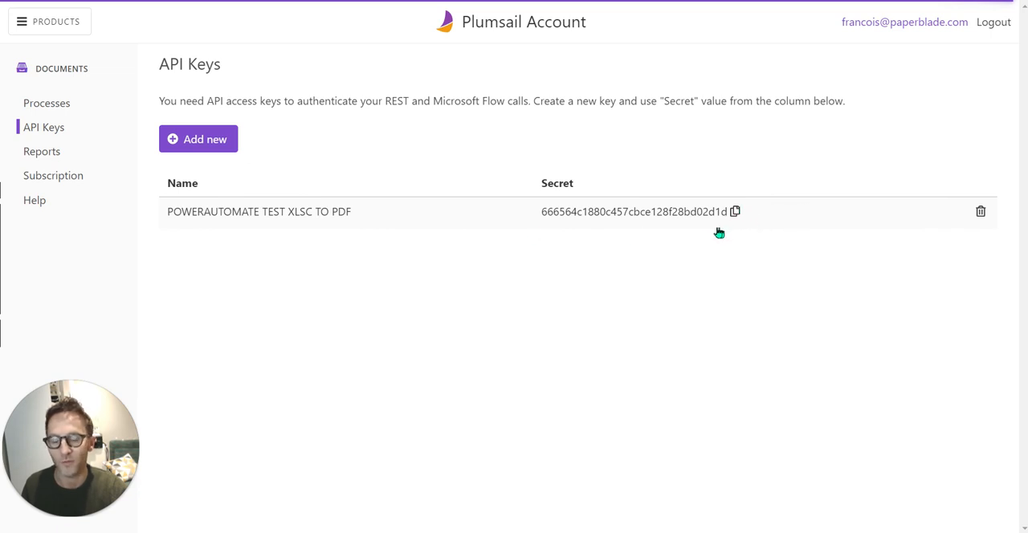
mouse_move(44, 127)
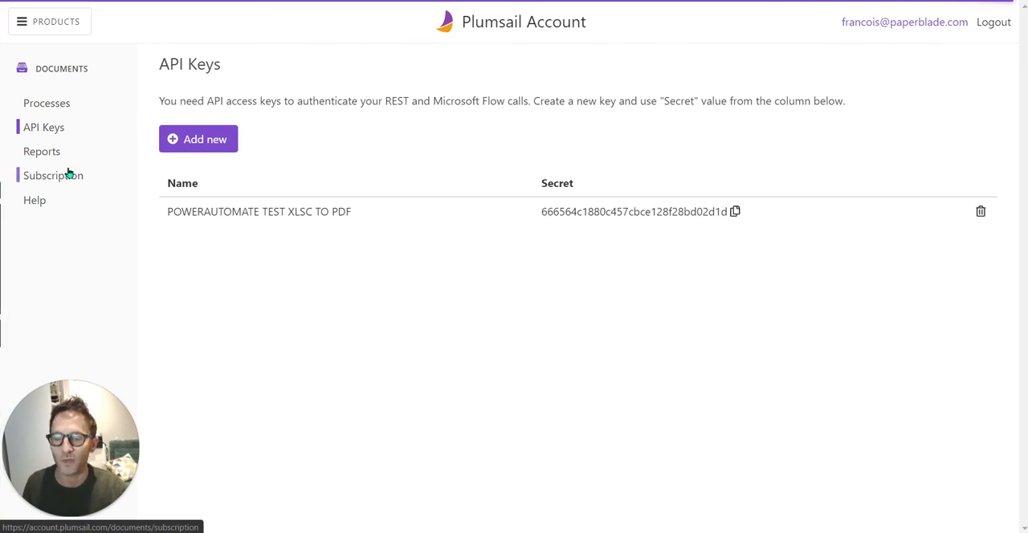
Step: View the Plumsail trial subscription: 2 of 1000 documents used, with pricing plans
left_click(53, 175)
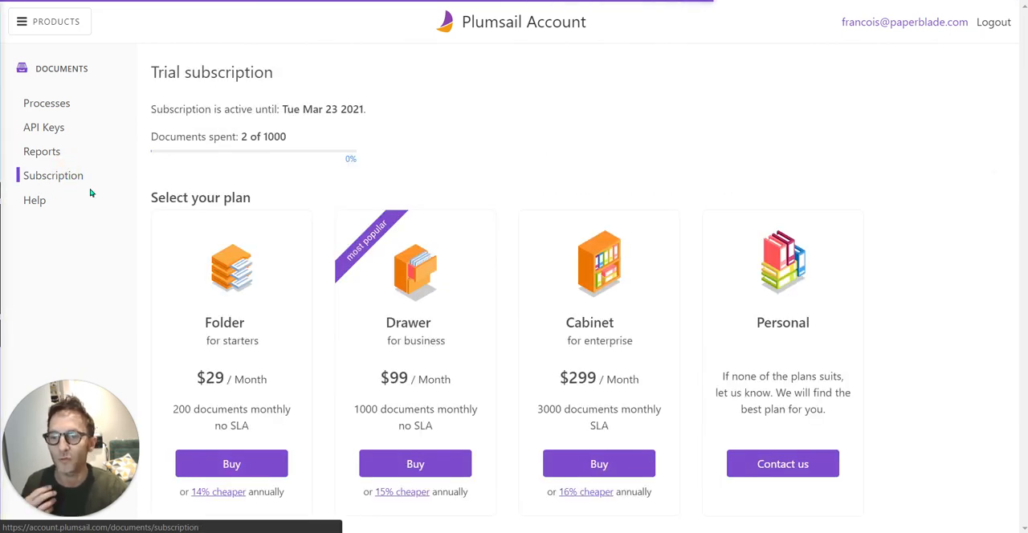
mouse_move(139, 248)
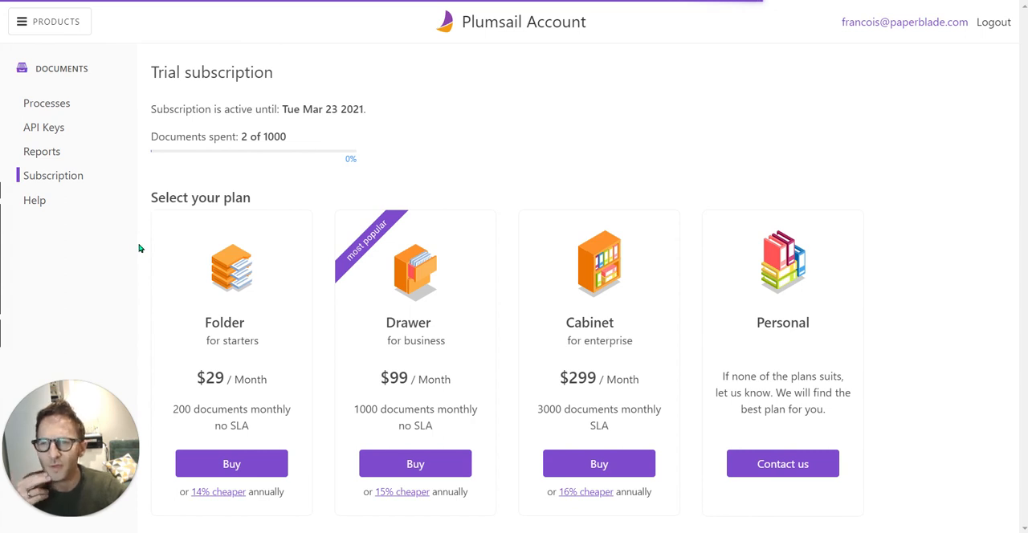
mouse_move(196, 306)
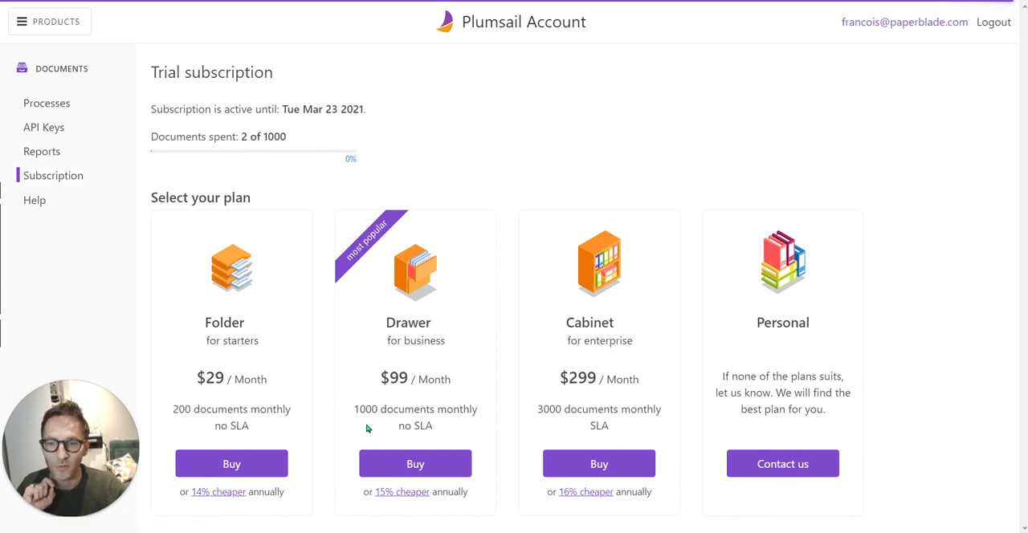
mouse_move(470, 236)
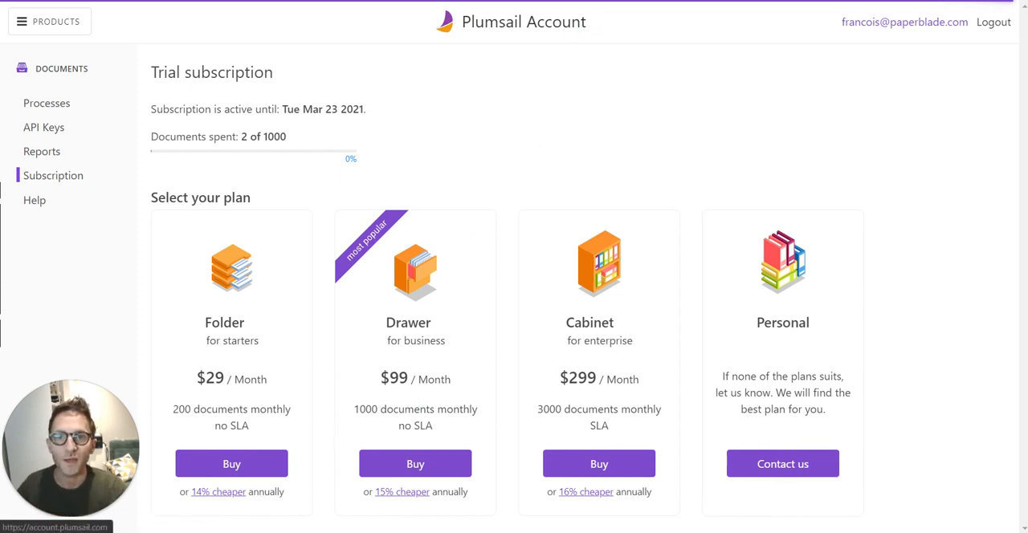
mouse_move(509, 83)
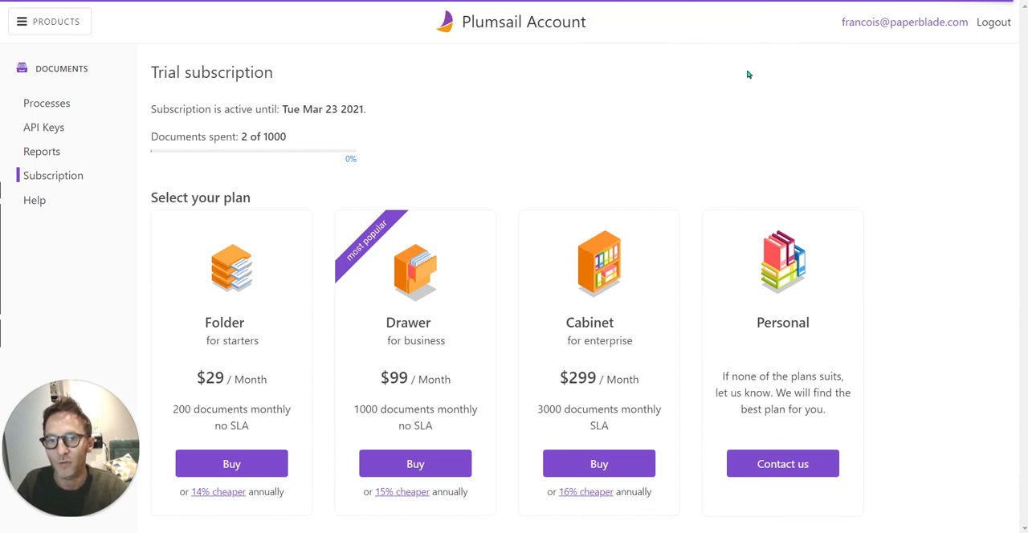
mouse_move(78, 254)
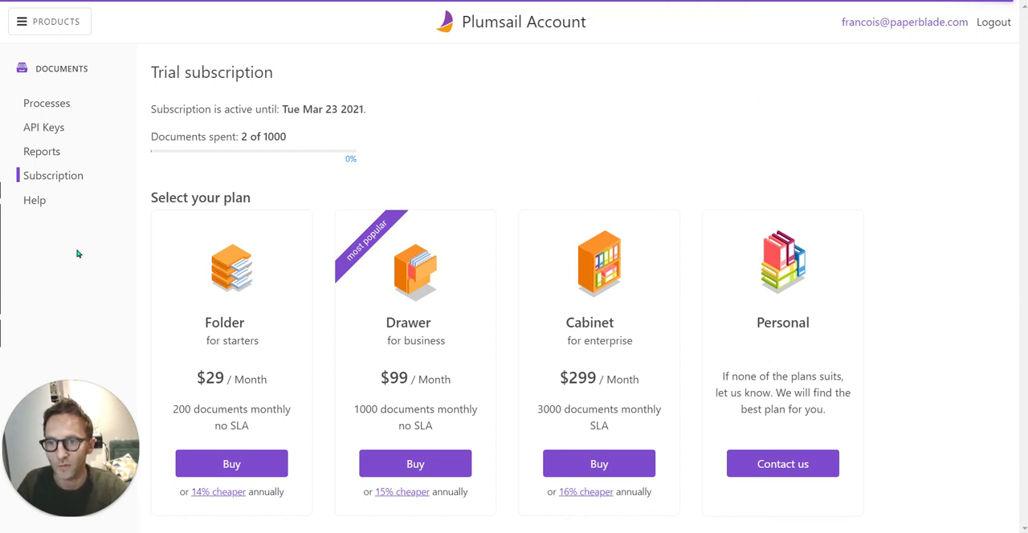
mouse_move(91, 244)
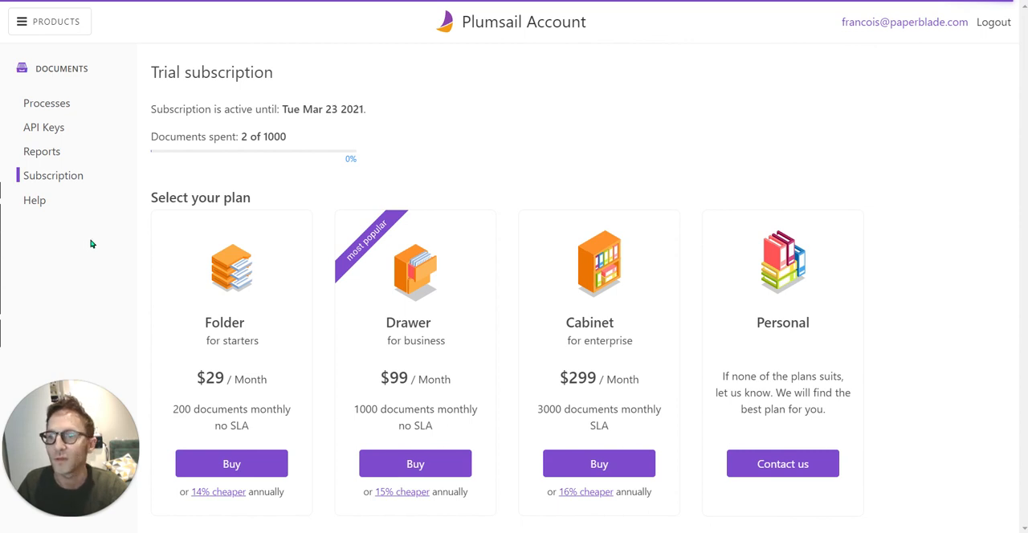